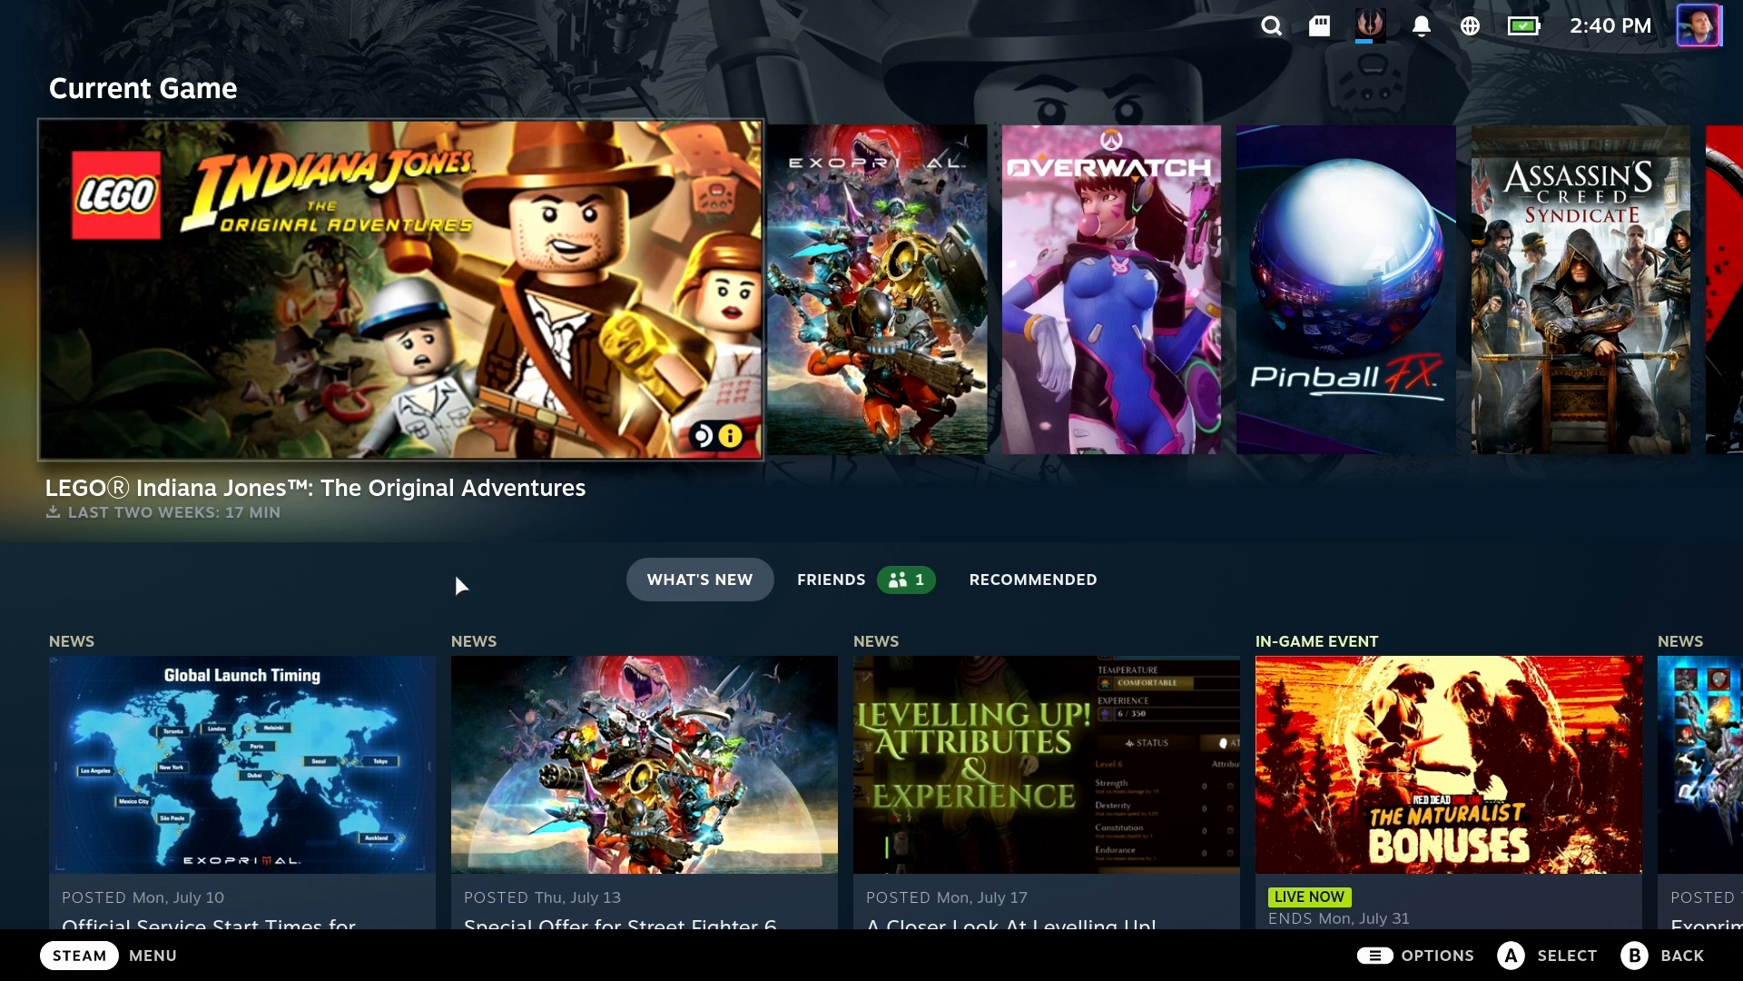
In Settings > System, check for updates and apply the available Steam Deck client update
left_click(78, 955)
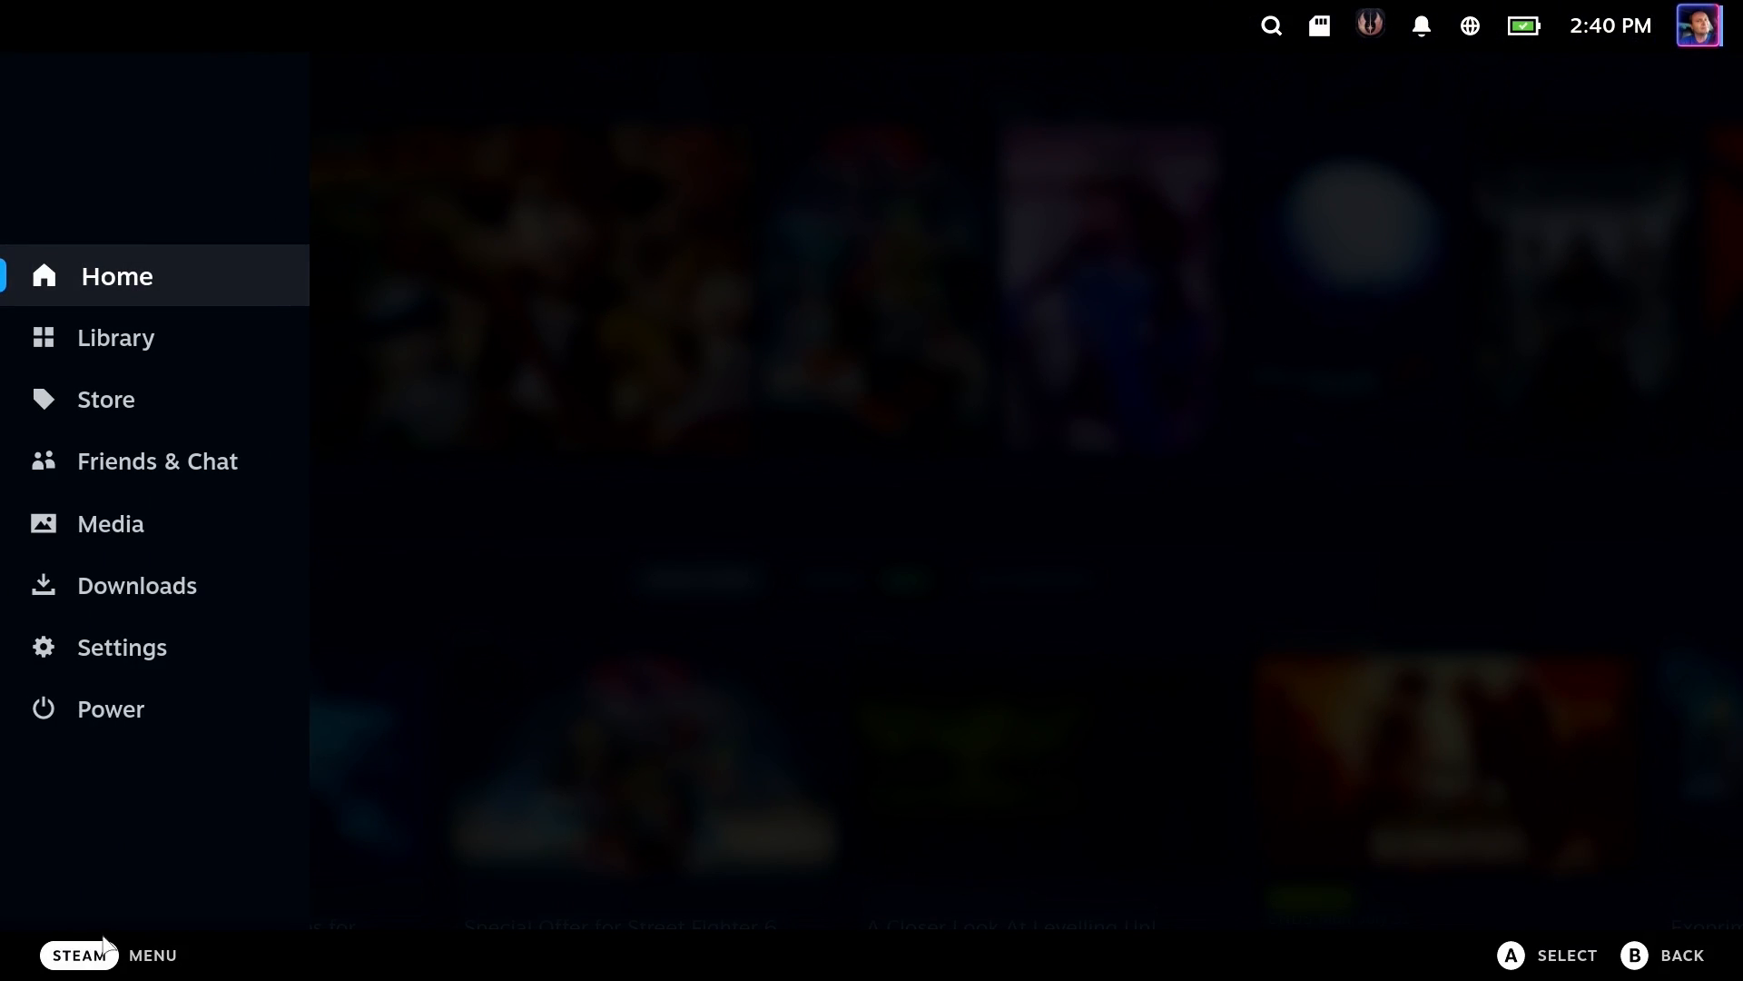
left_click(123, 647)
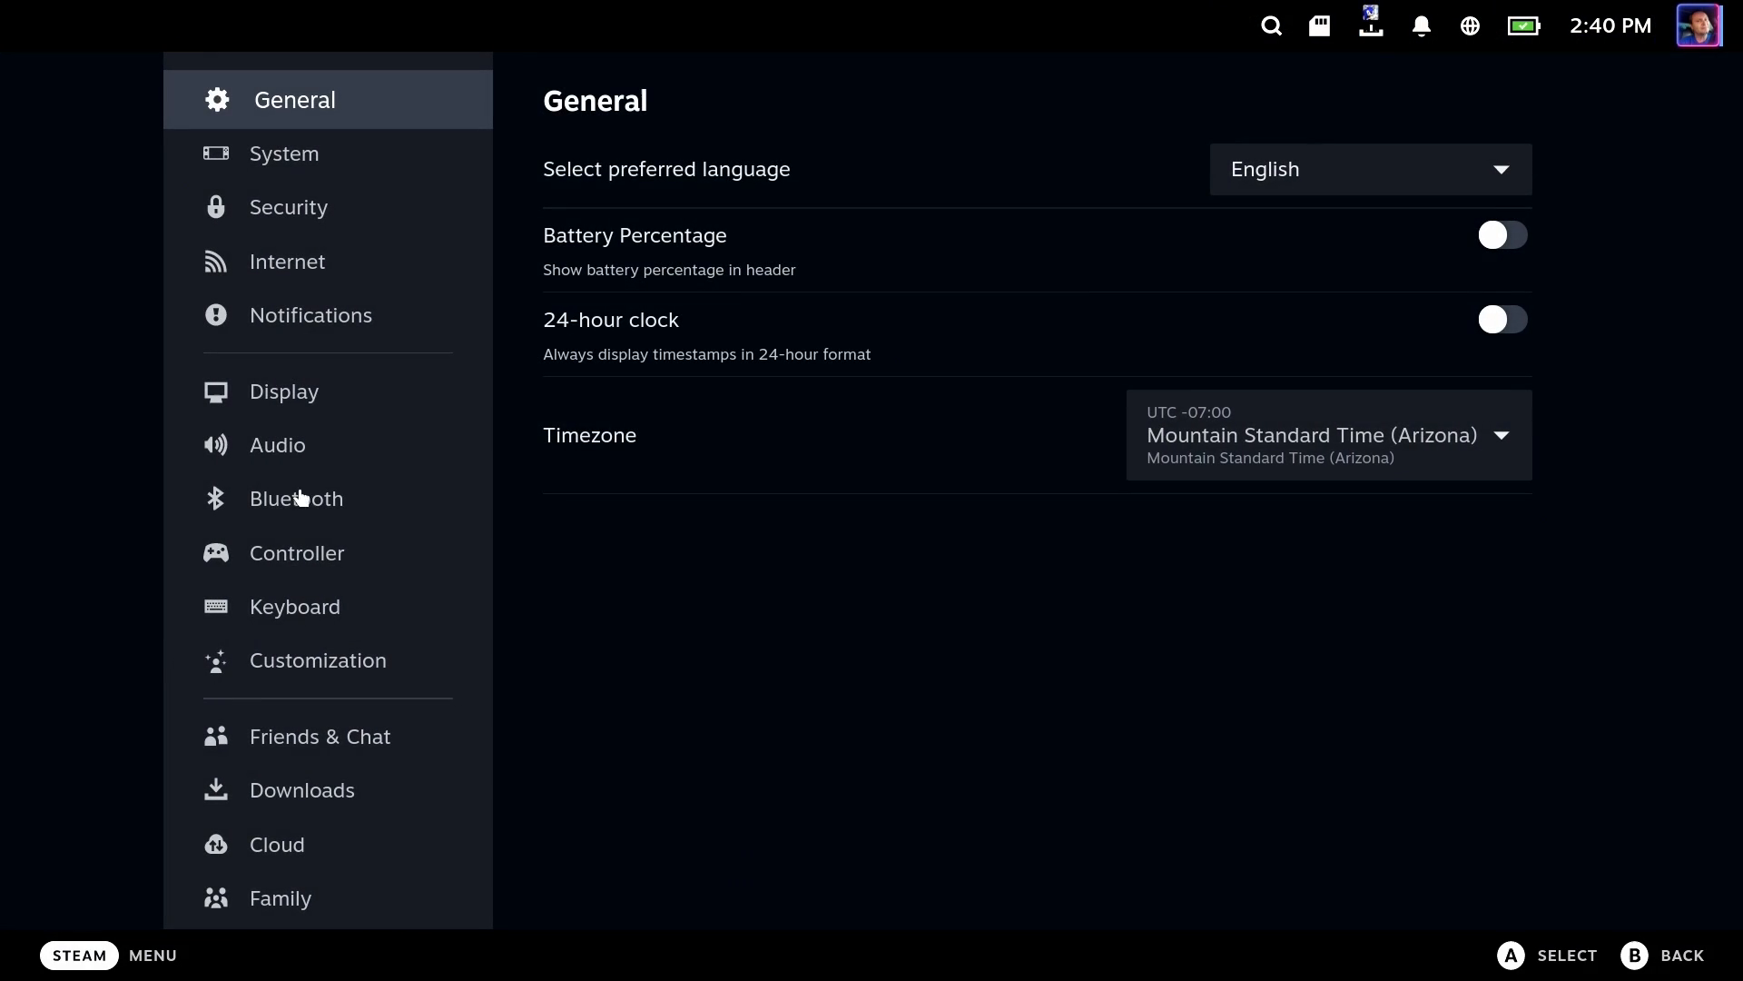
left_click(292, 152)
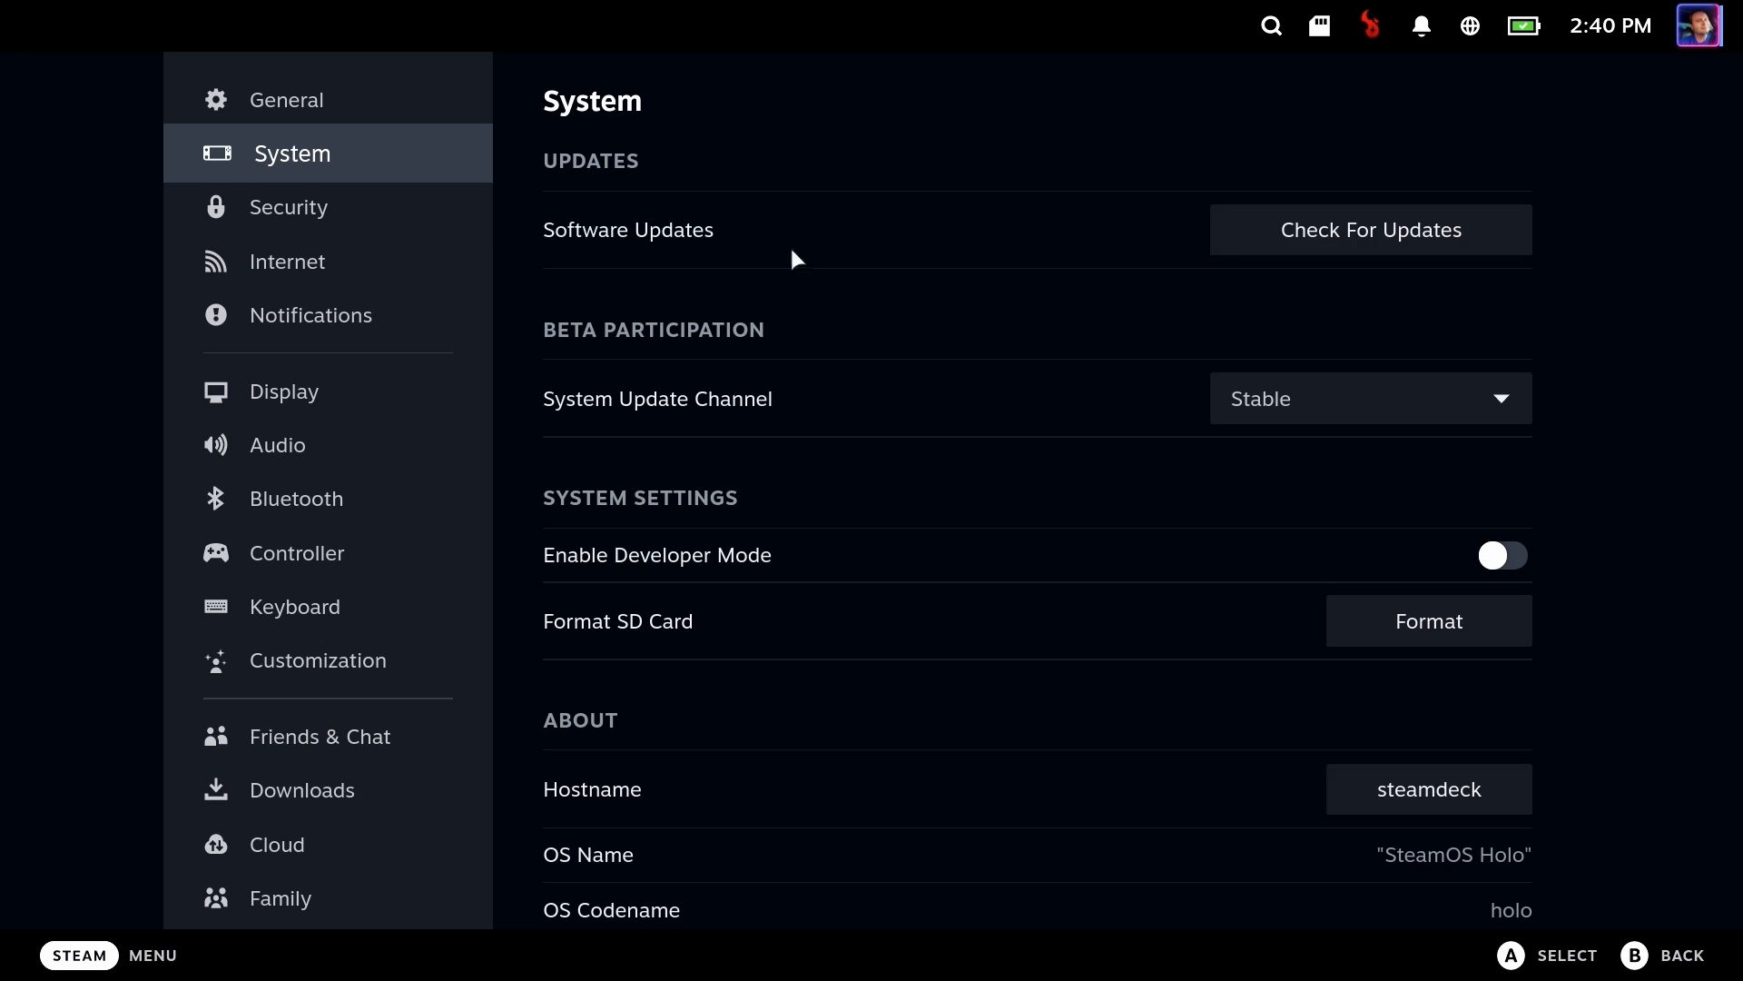
left_click(1370, 230)
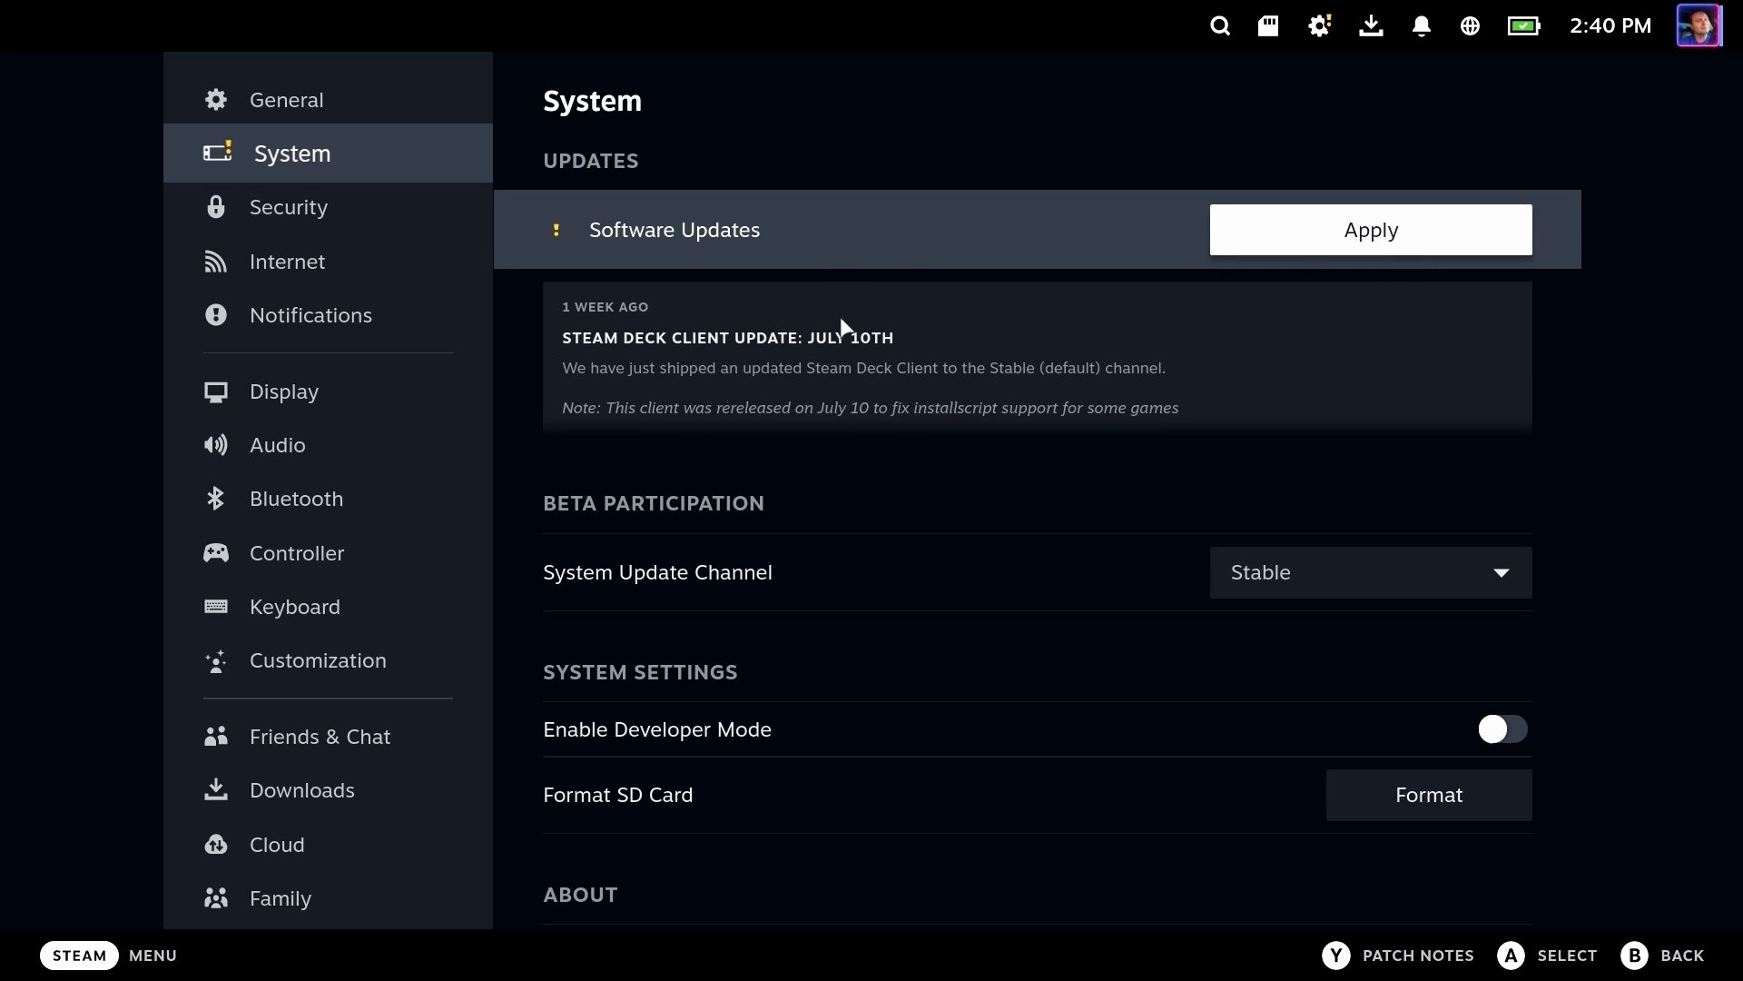
mouse_move(595, 321)
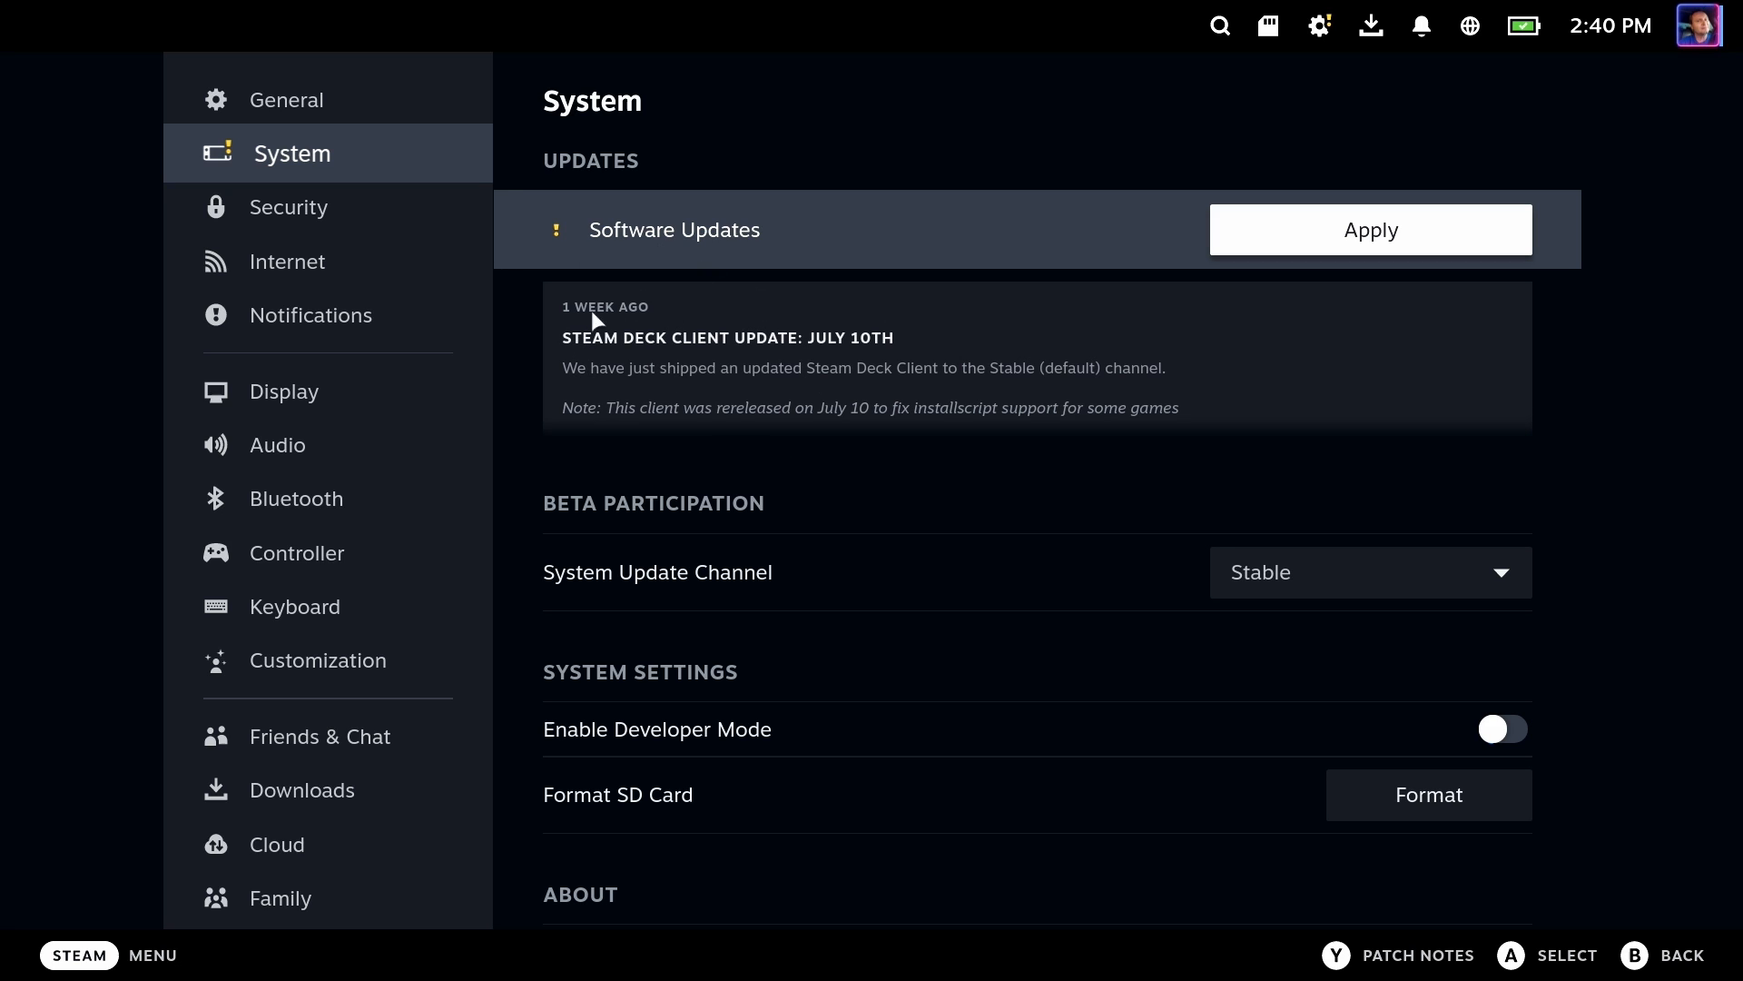
left_click(1370, 229)
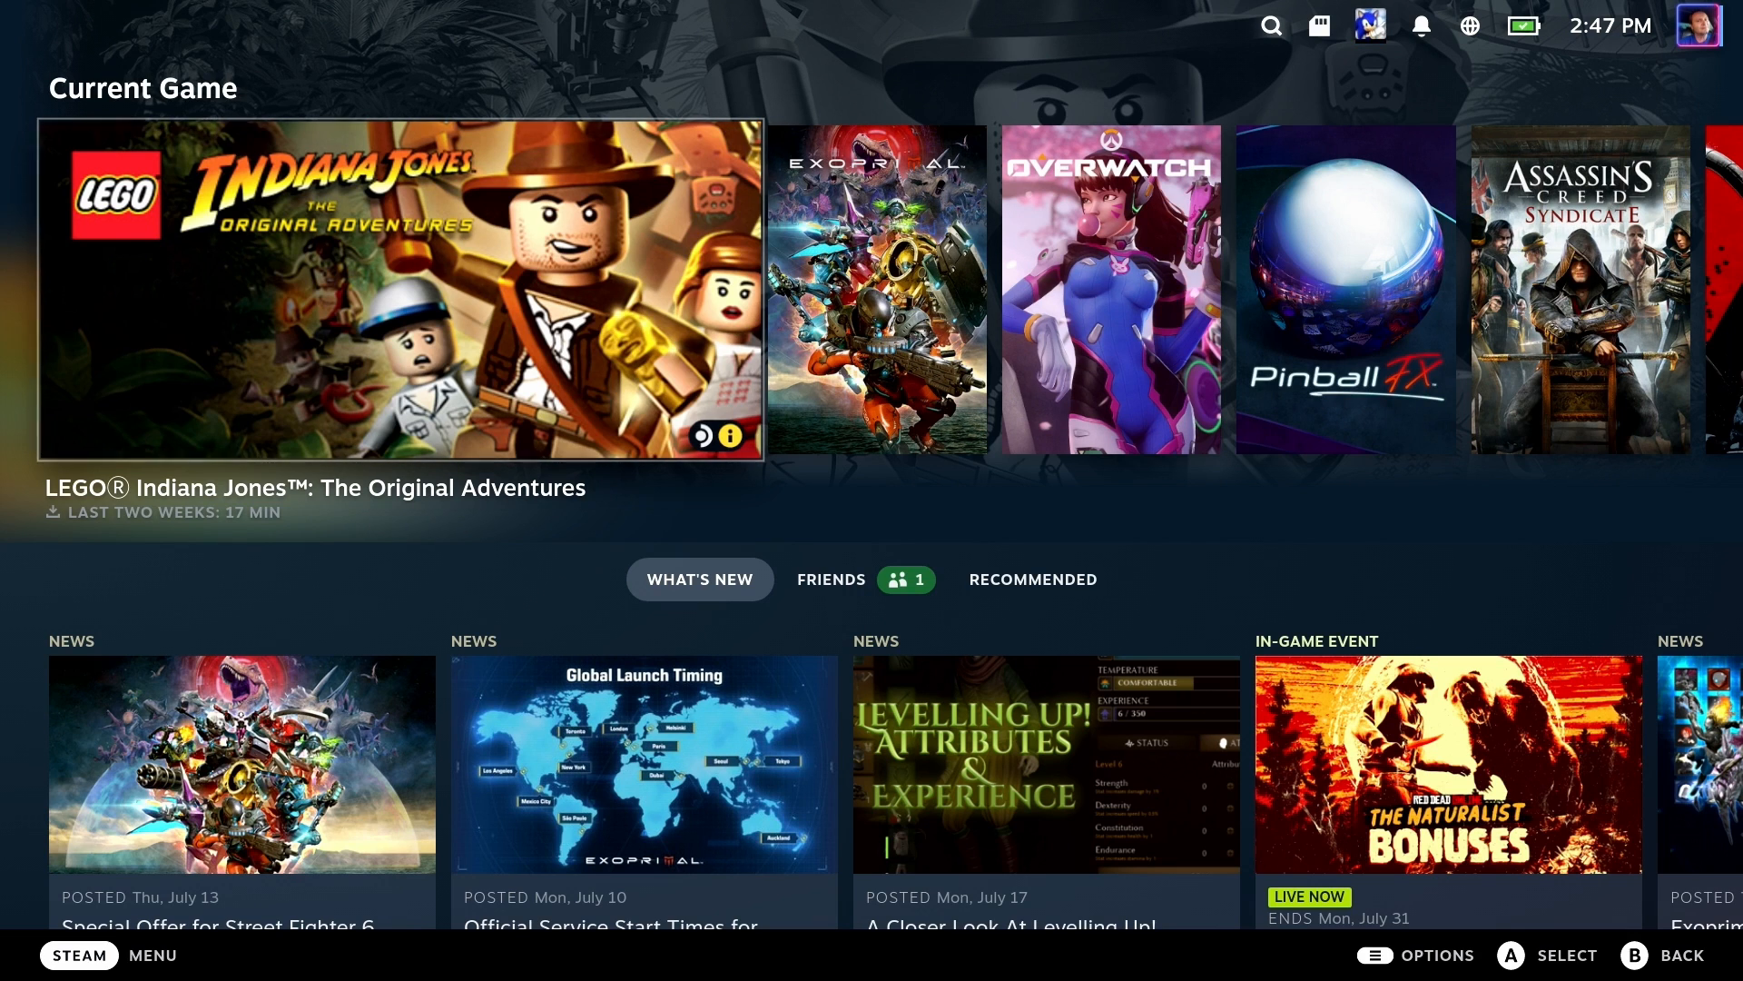
Confirm System settings report software up-to-date, then restart the Steam Deck from Power
left_click(79, 954)
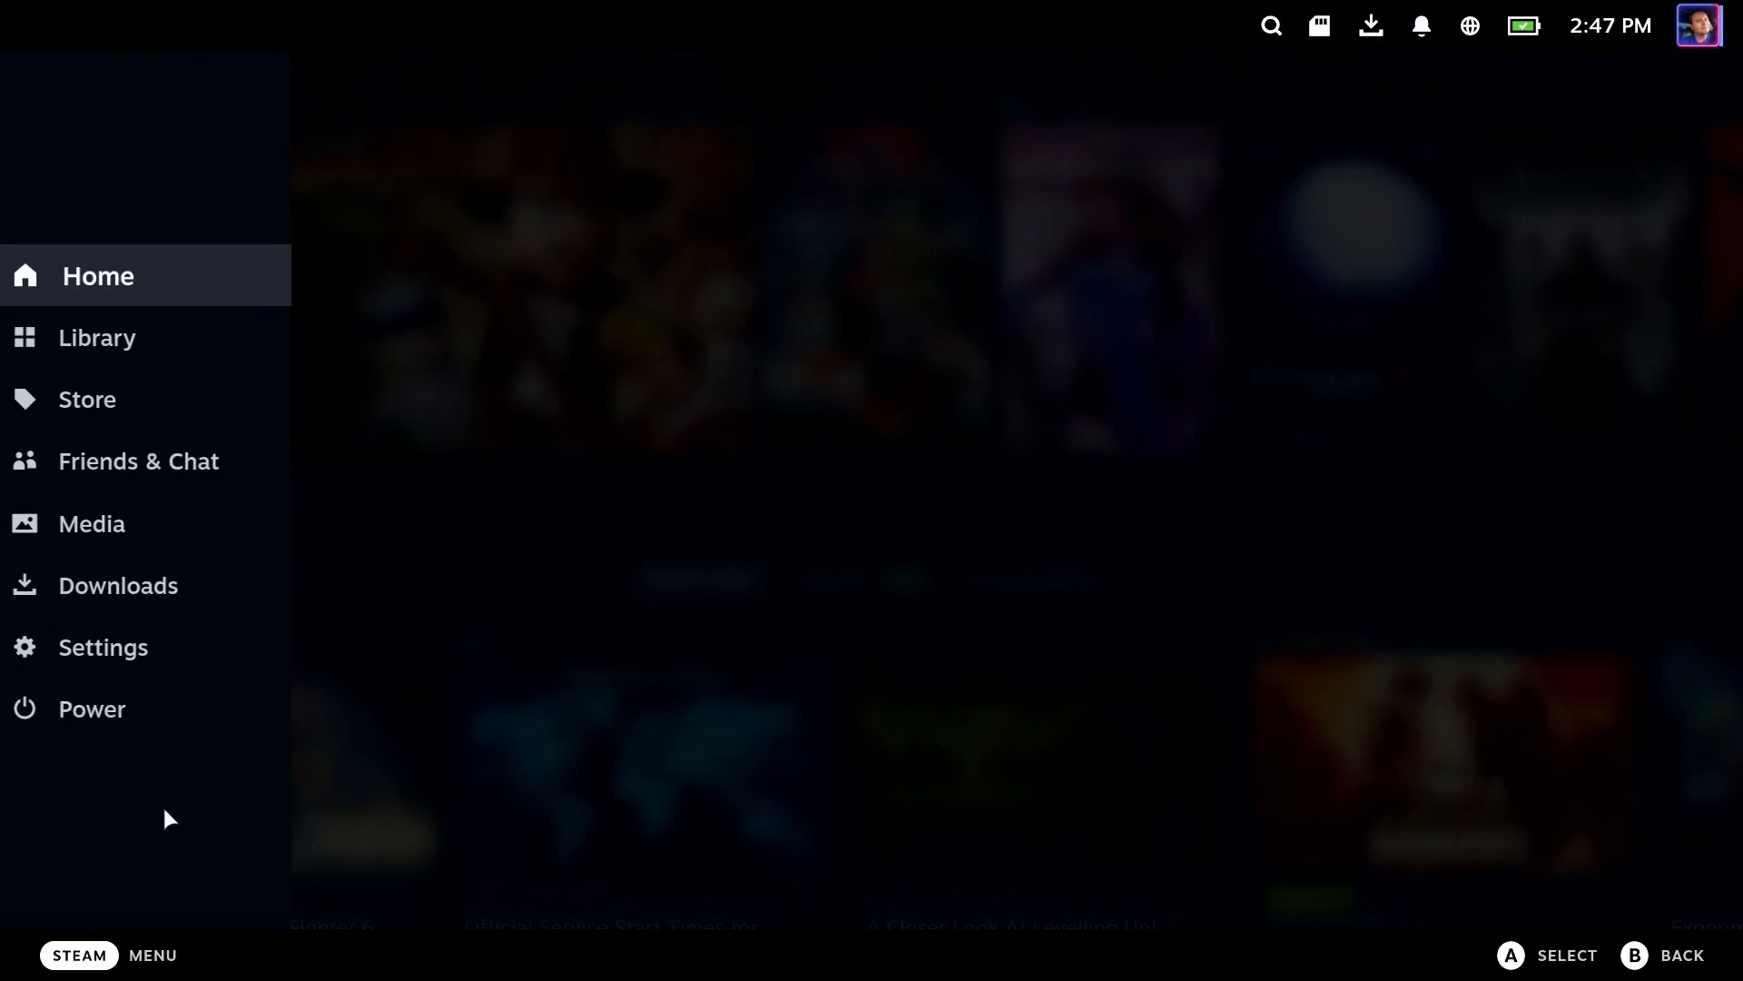
left_click(103, 645)
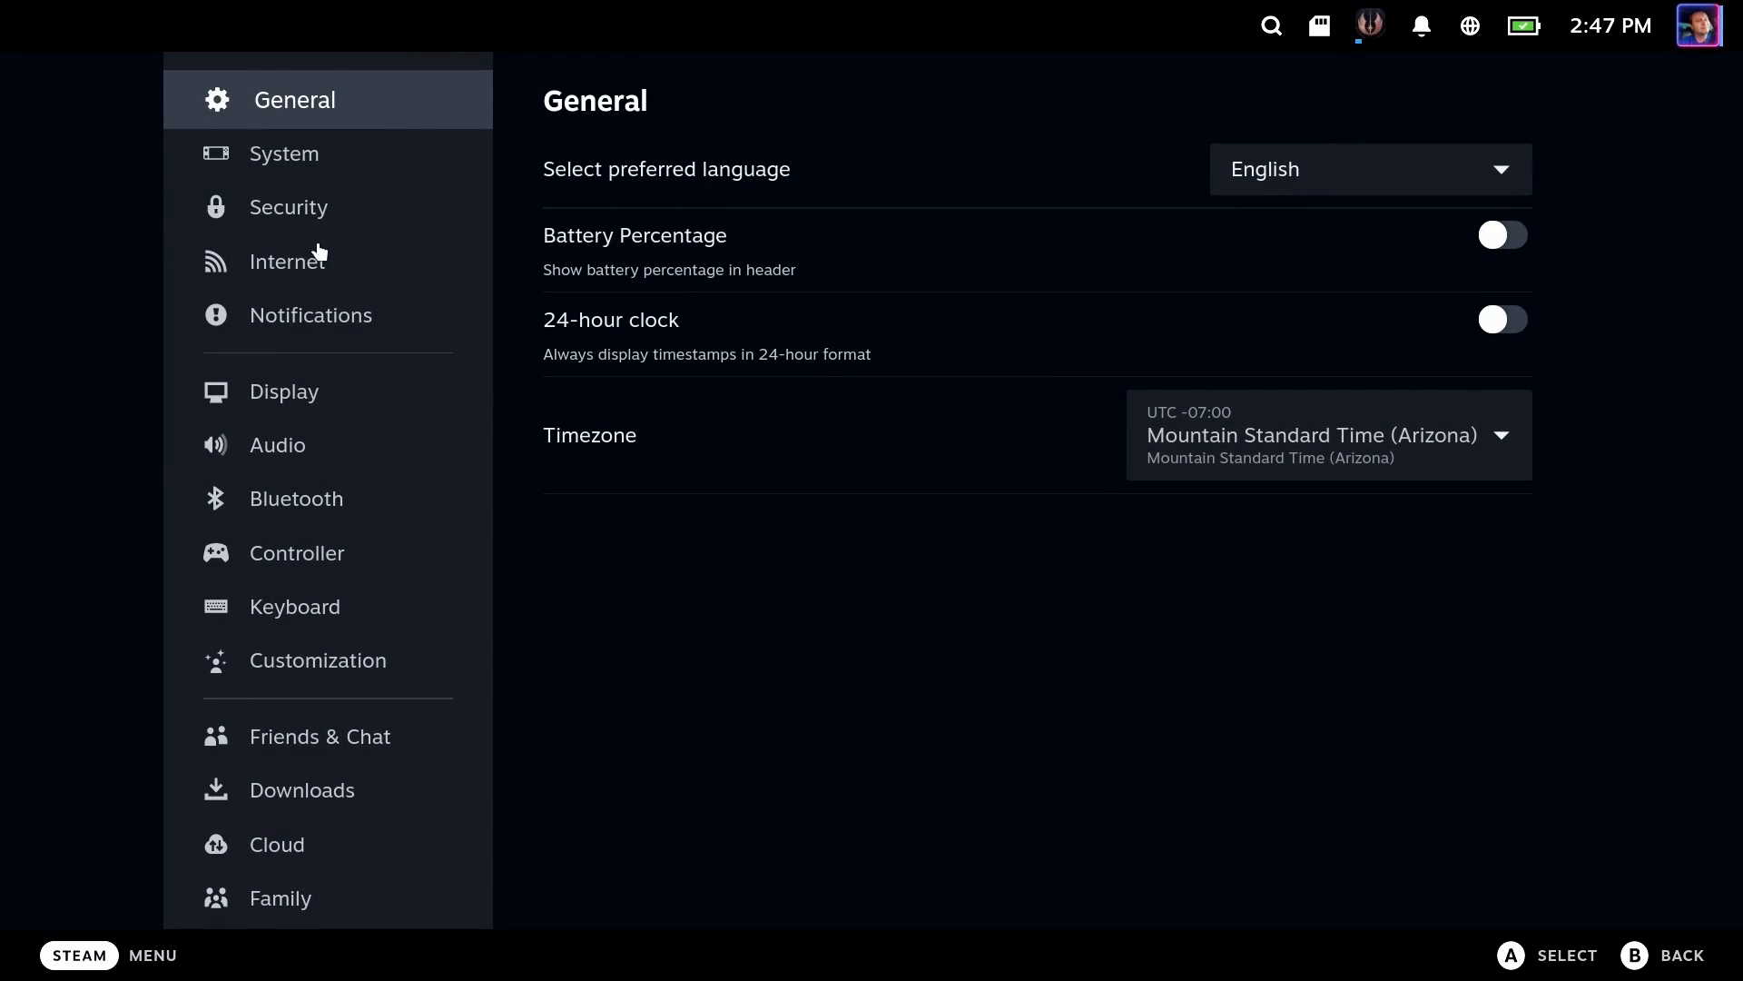
left_click(285, 153)
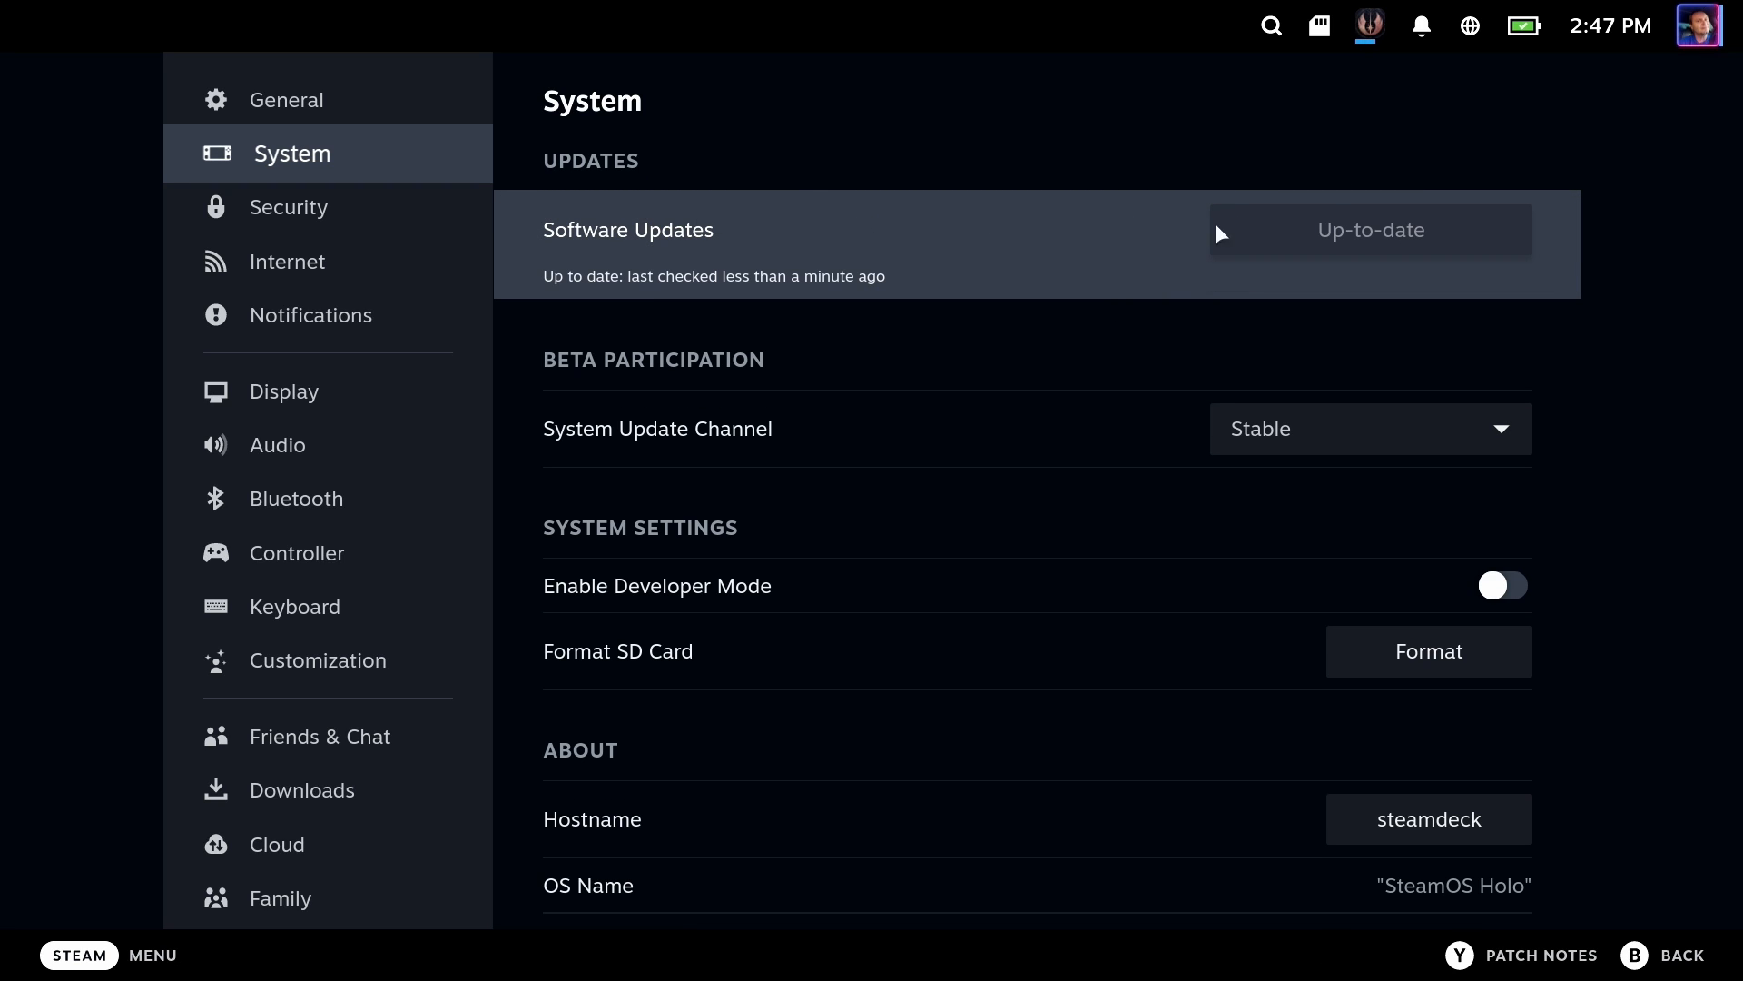
left_click(79, 954)
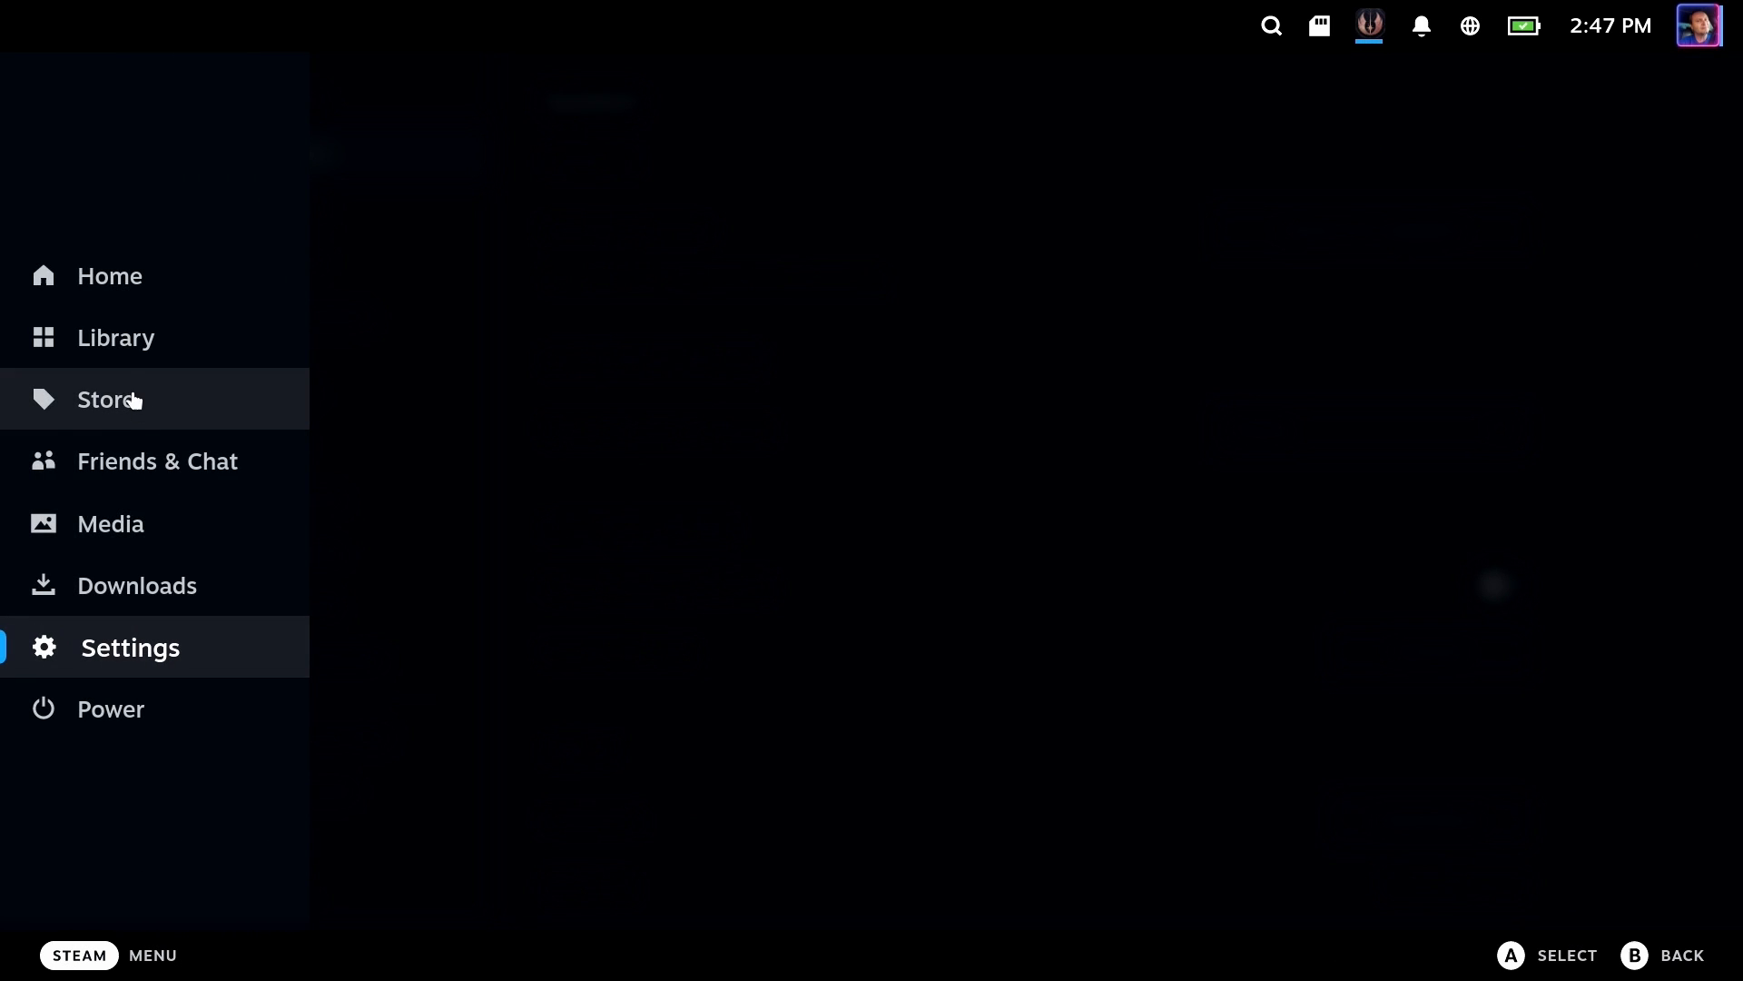
left_click(109, 708)
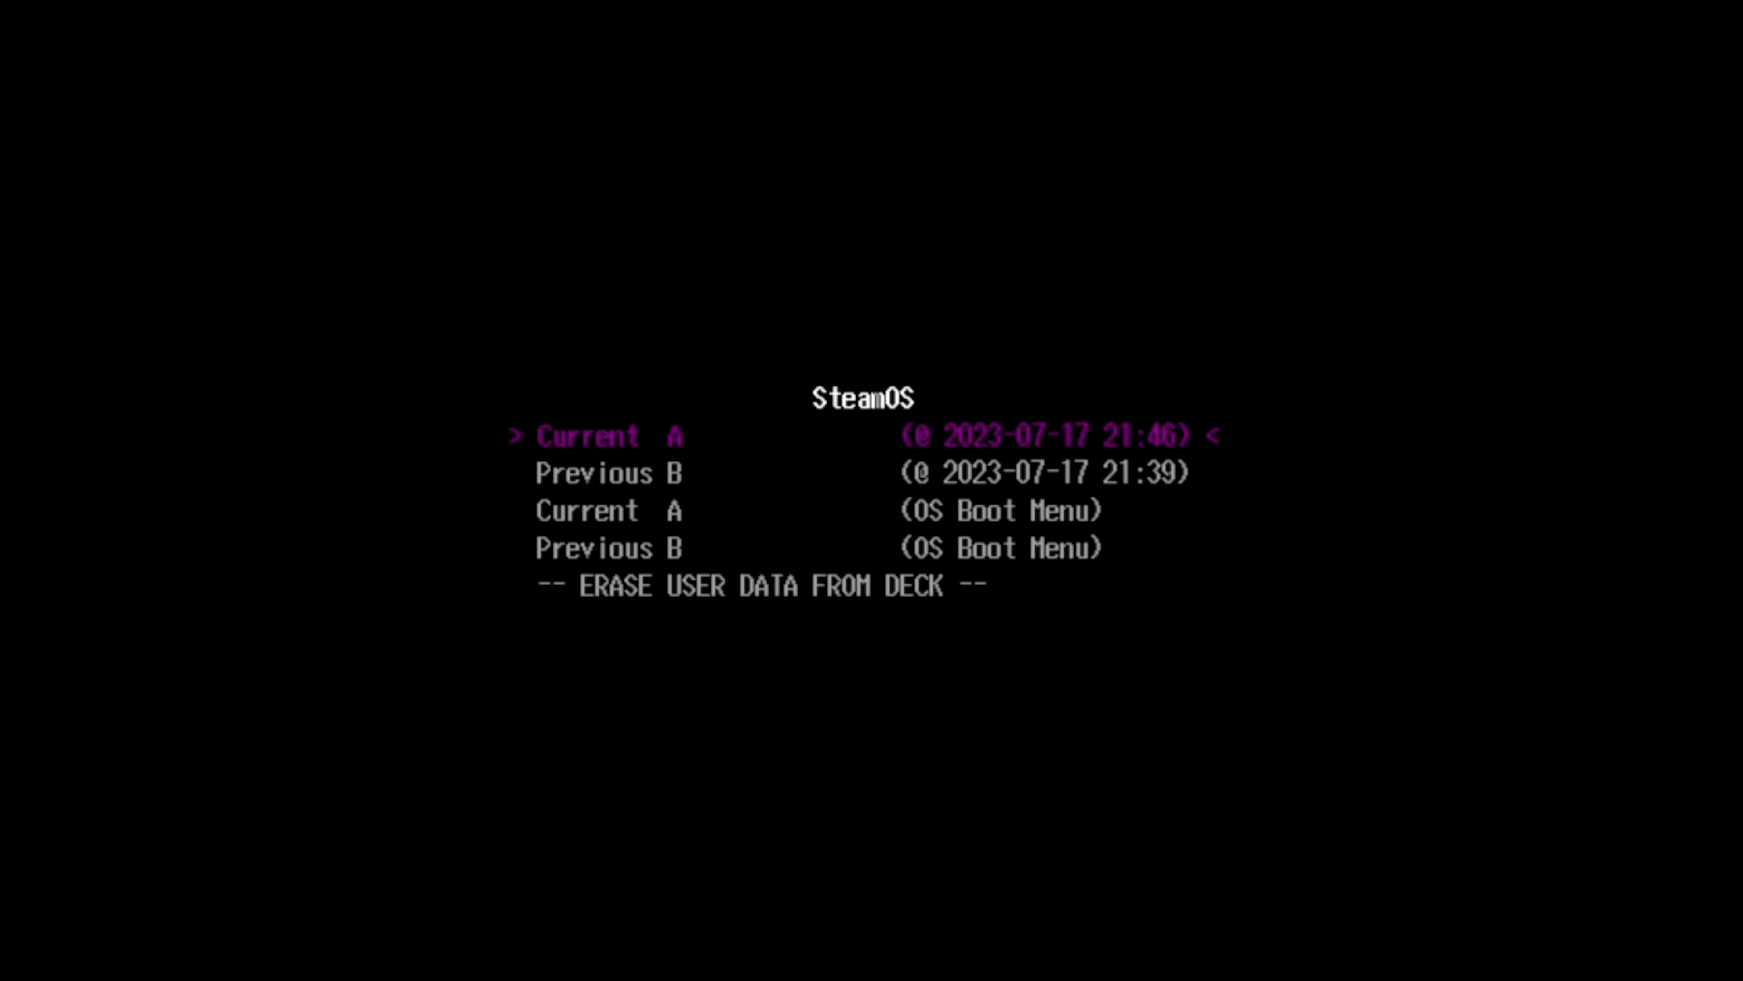
In the boot menu, move from Previous B back to Current A and boot it
key("Down")
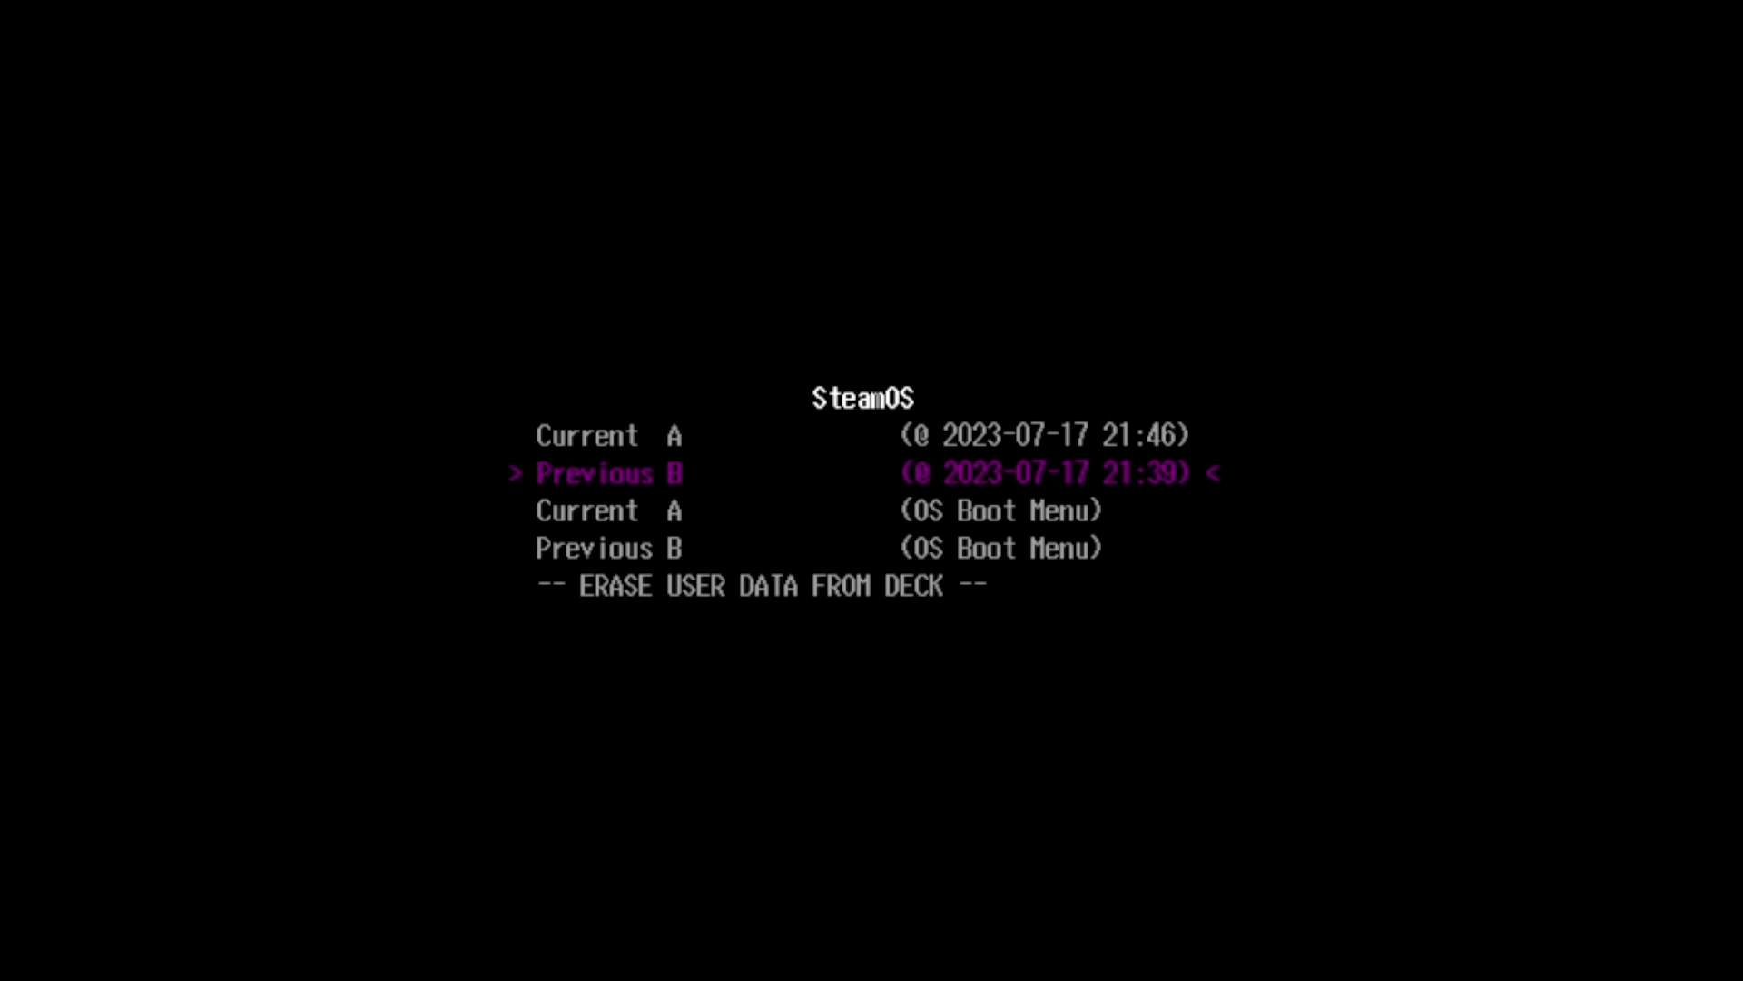
key("Up")
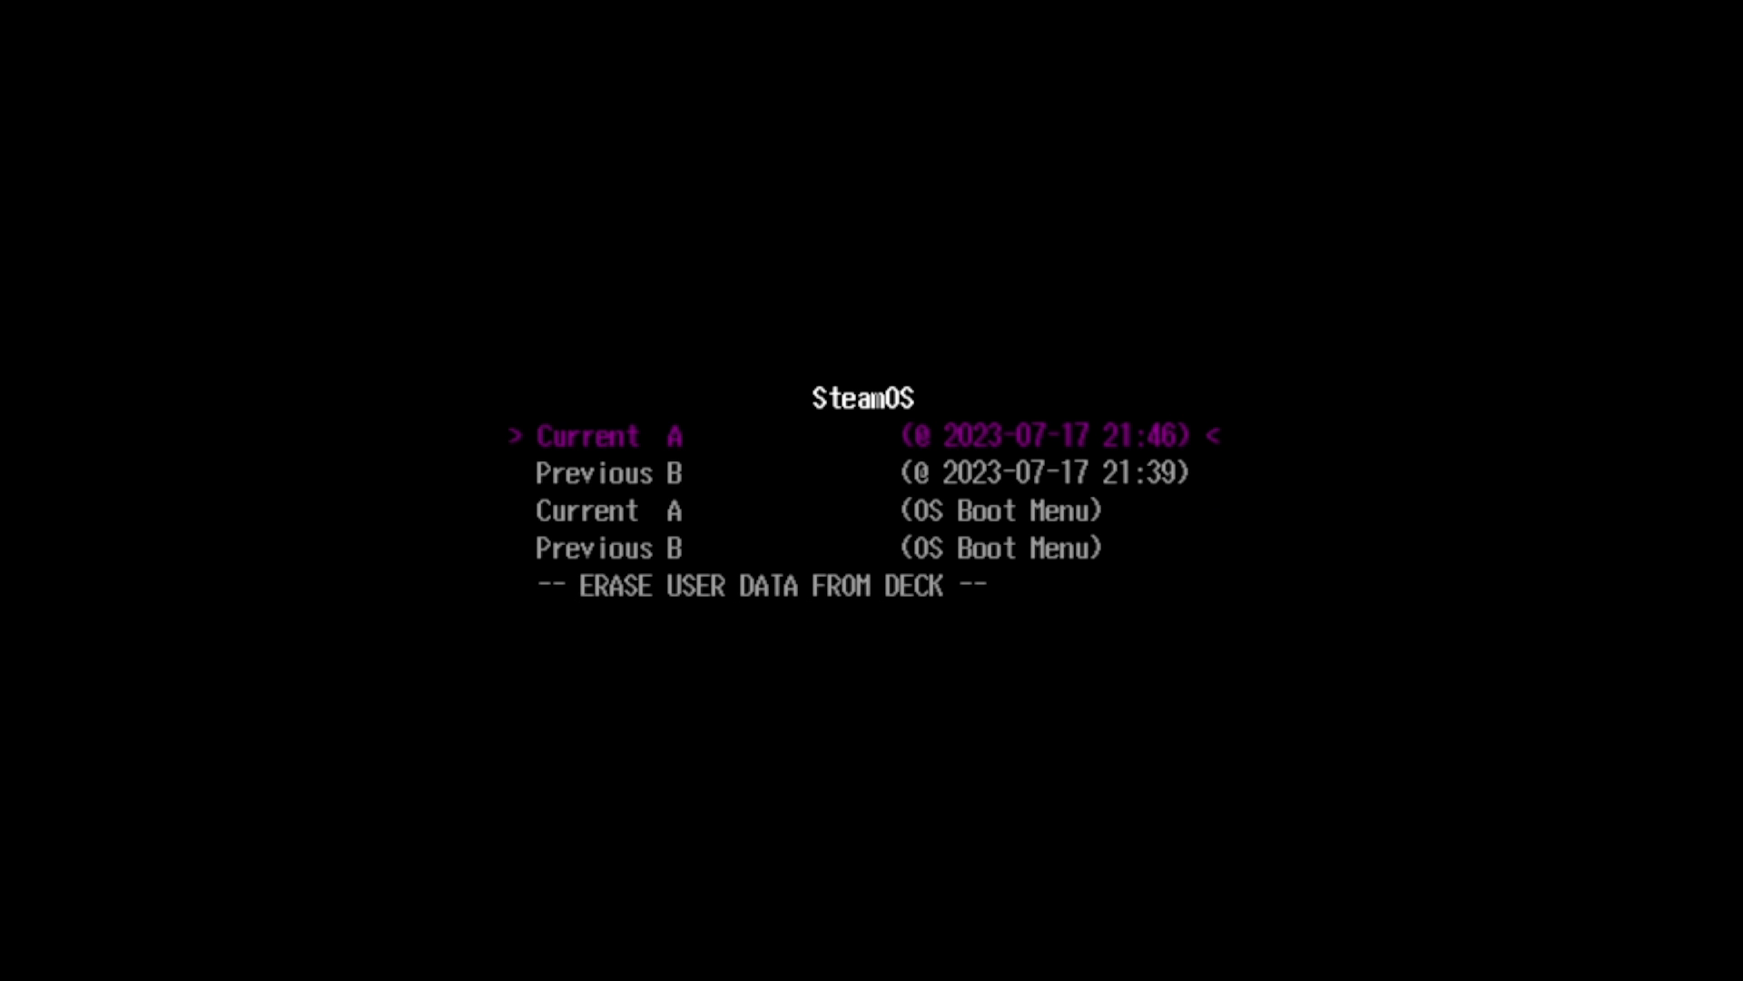
key("Down")
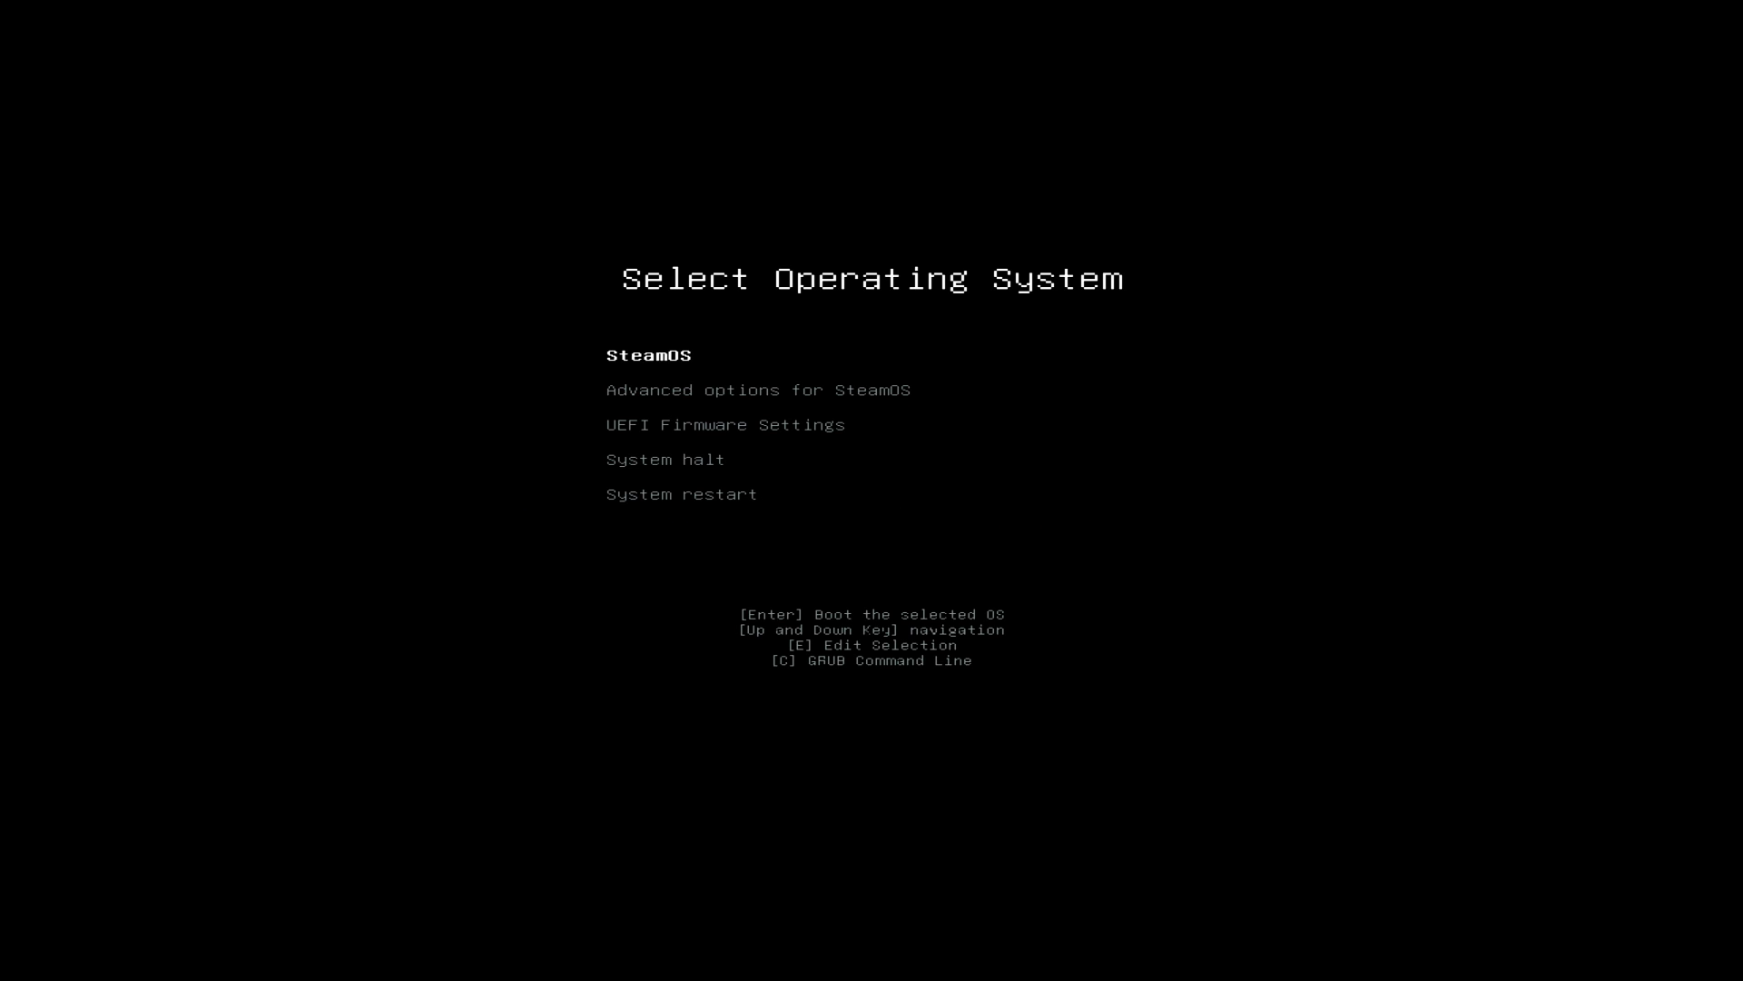
In GRUB's Advanced options for SteamOS, boot SteamOS with Linux linux-neptune
key("Down")
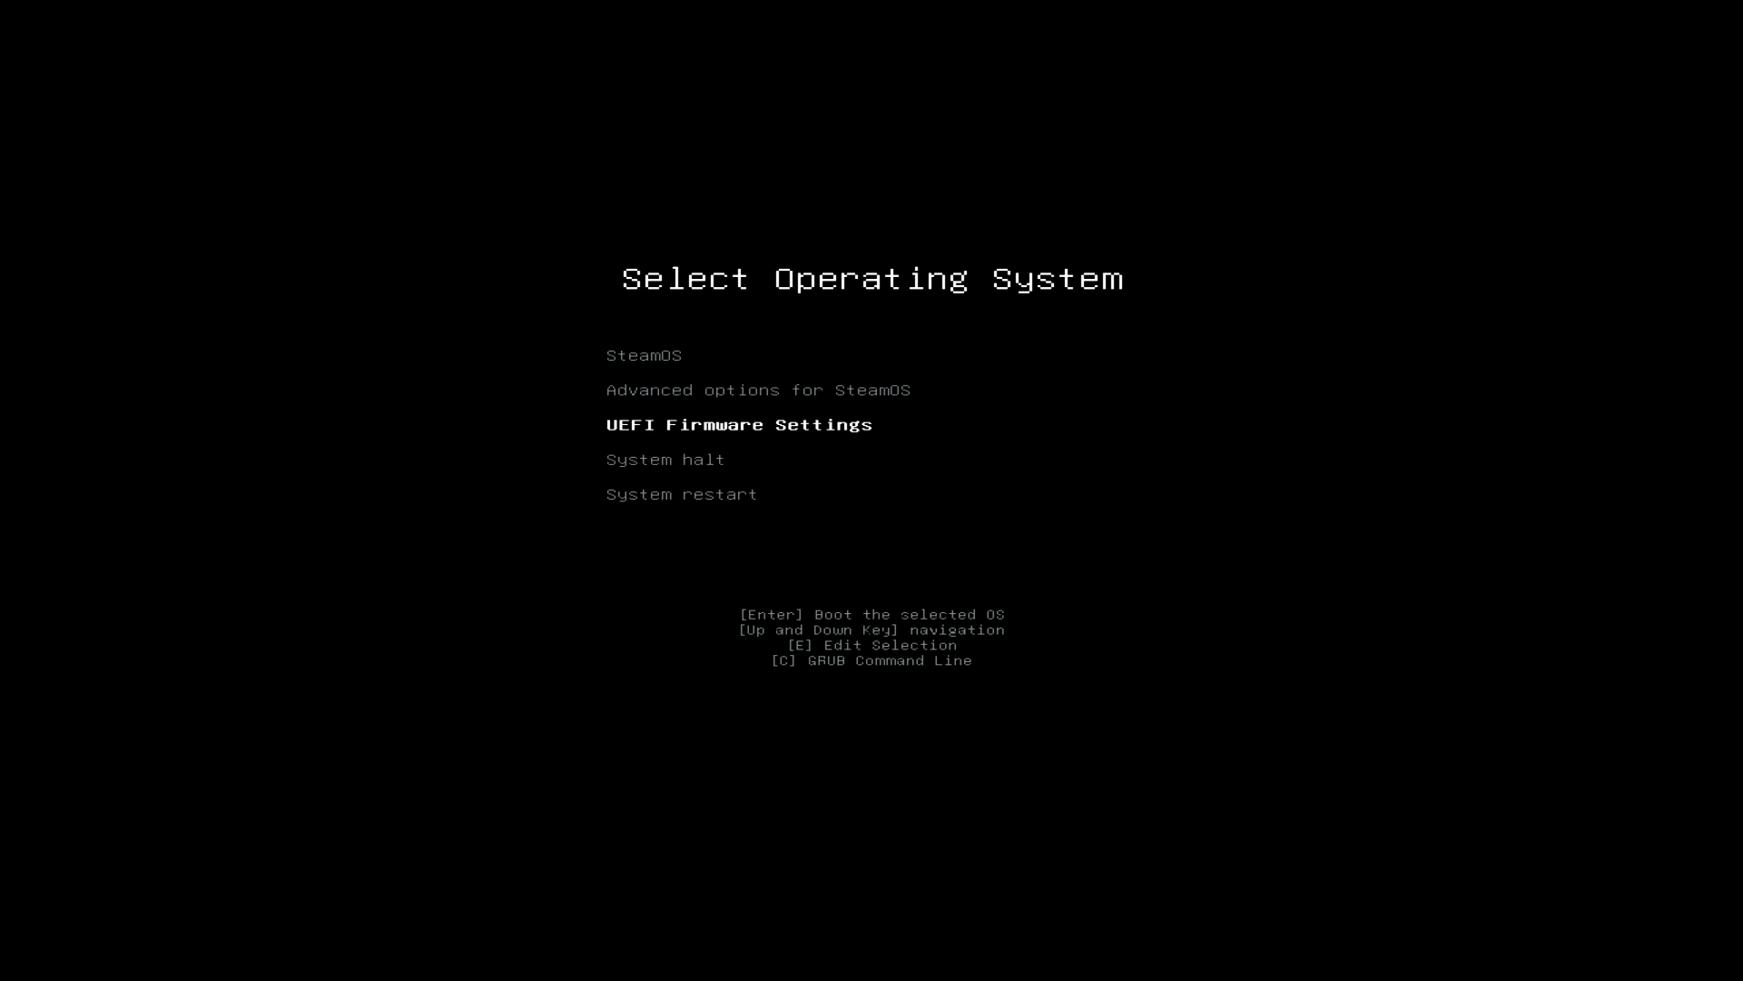
key("Up")
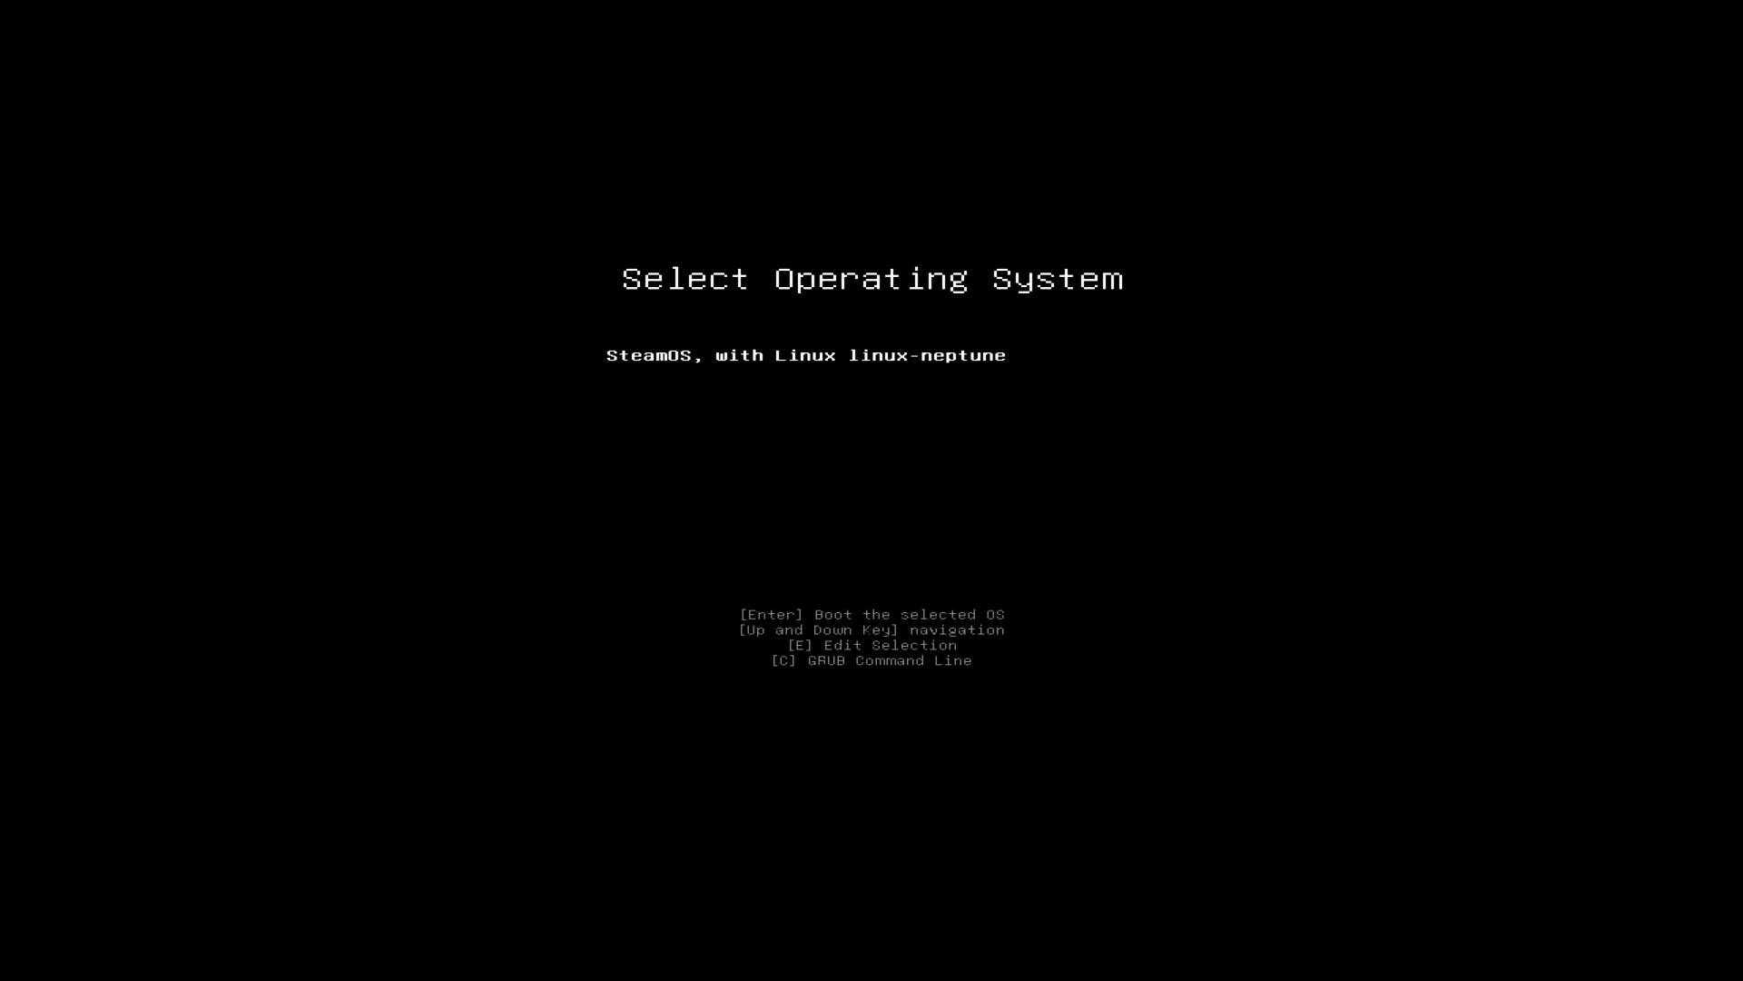
key("Down")
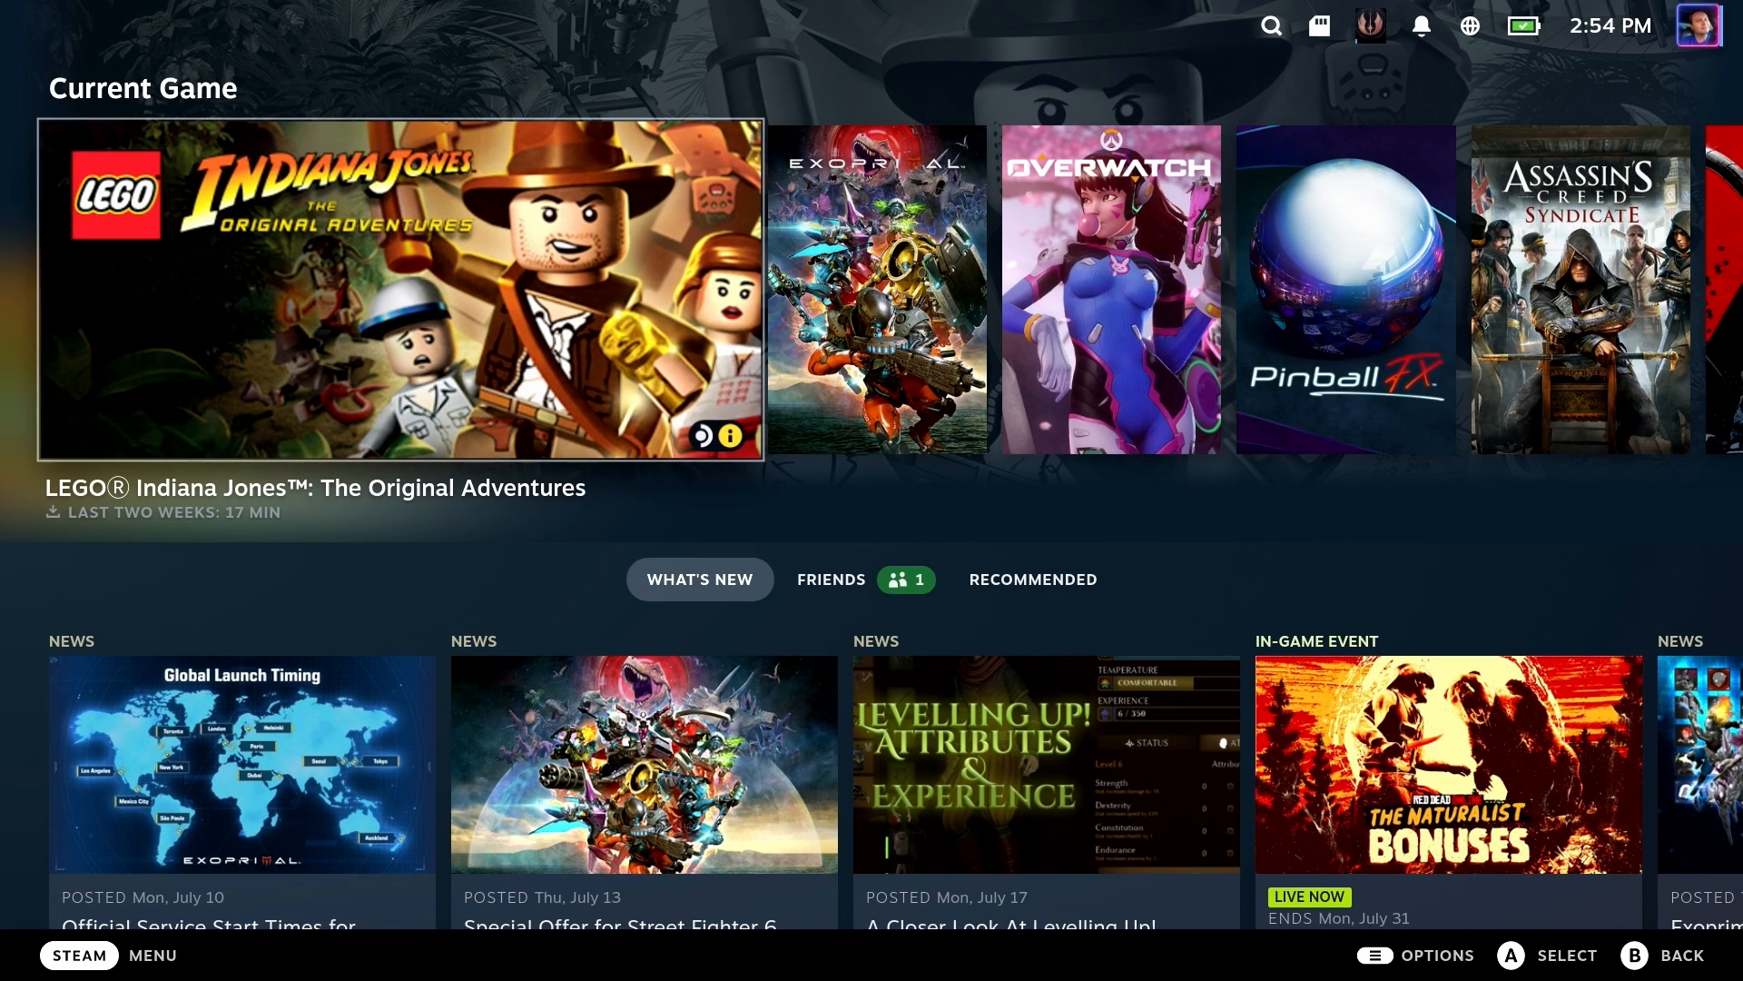
View Settings > System, showing software up to date, last checked under a minute ago
left_click(79, 954)
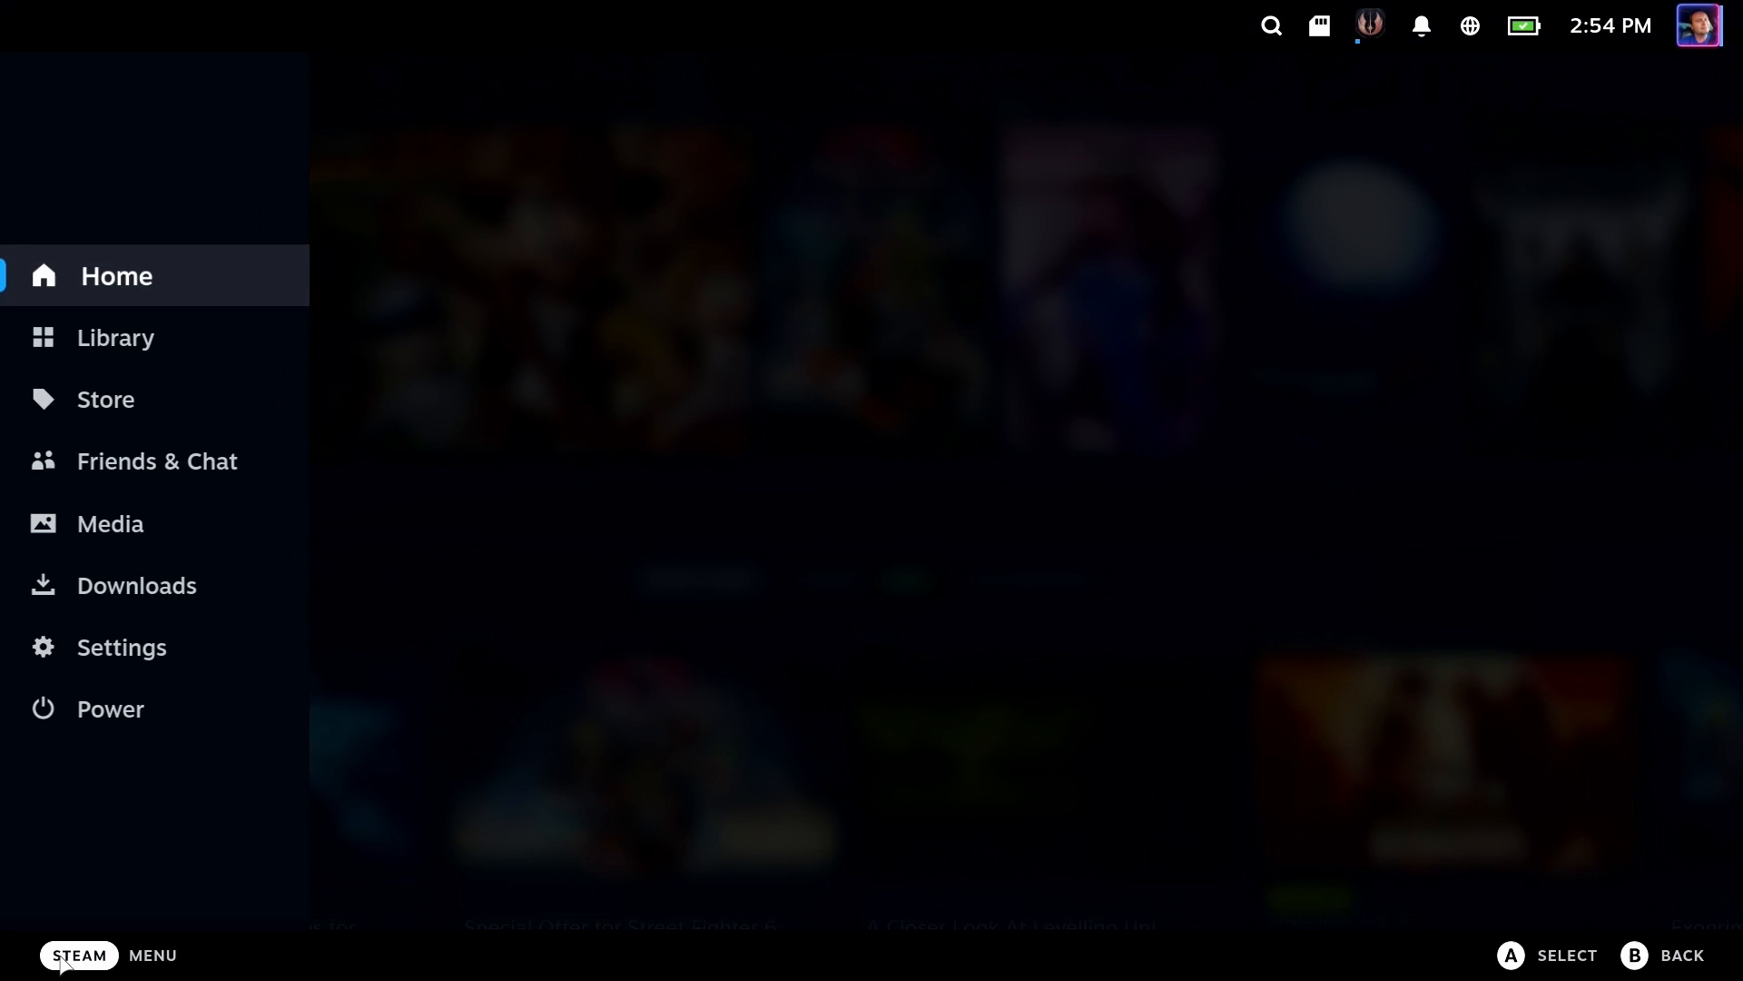
left_click(121, 646)
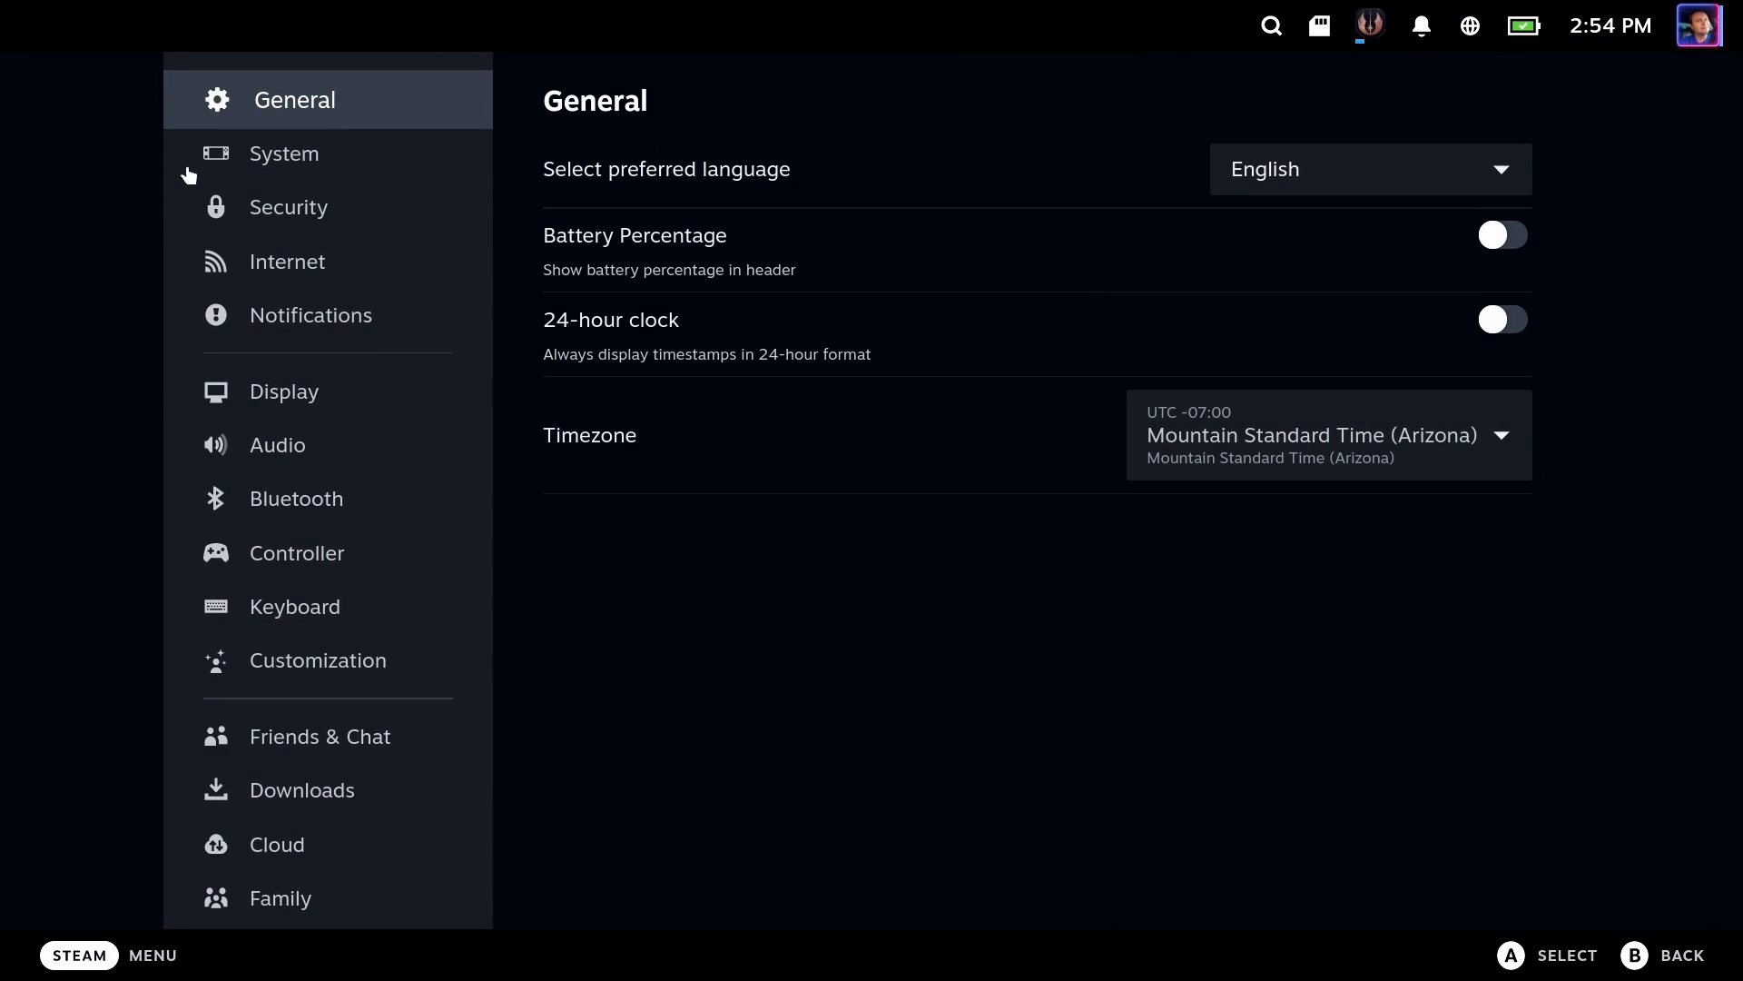
left_click(285, 153)
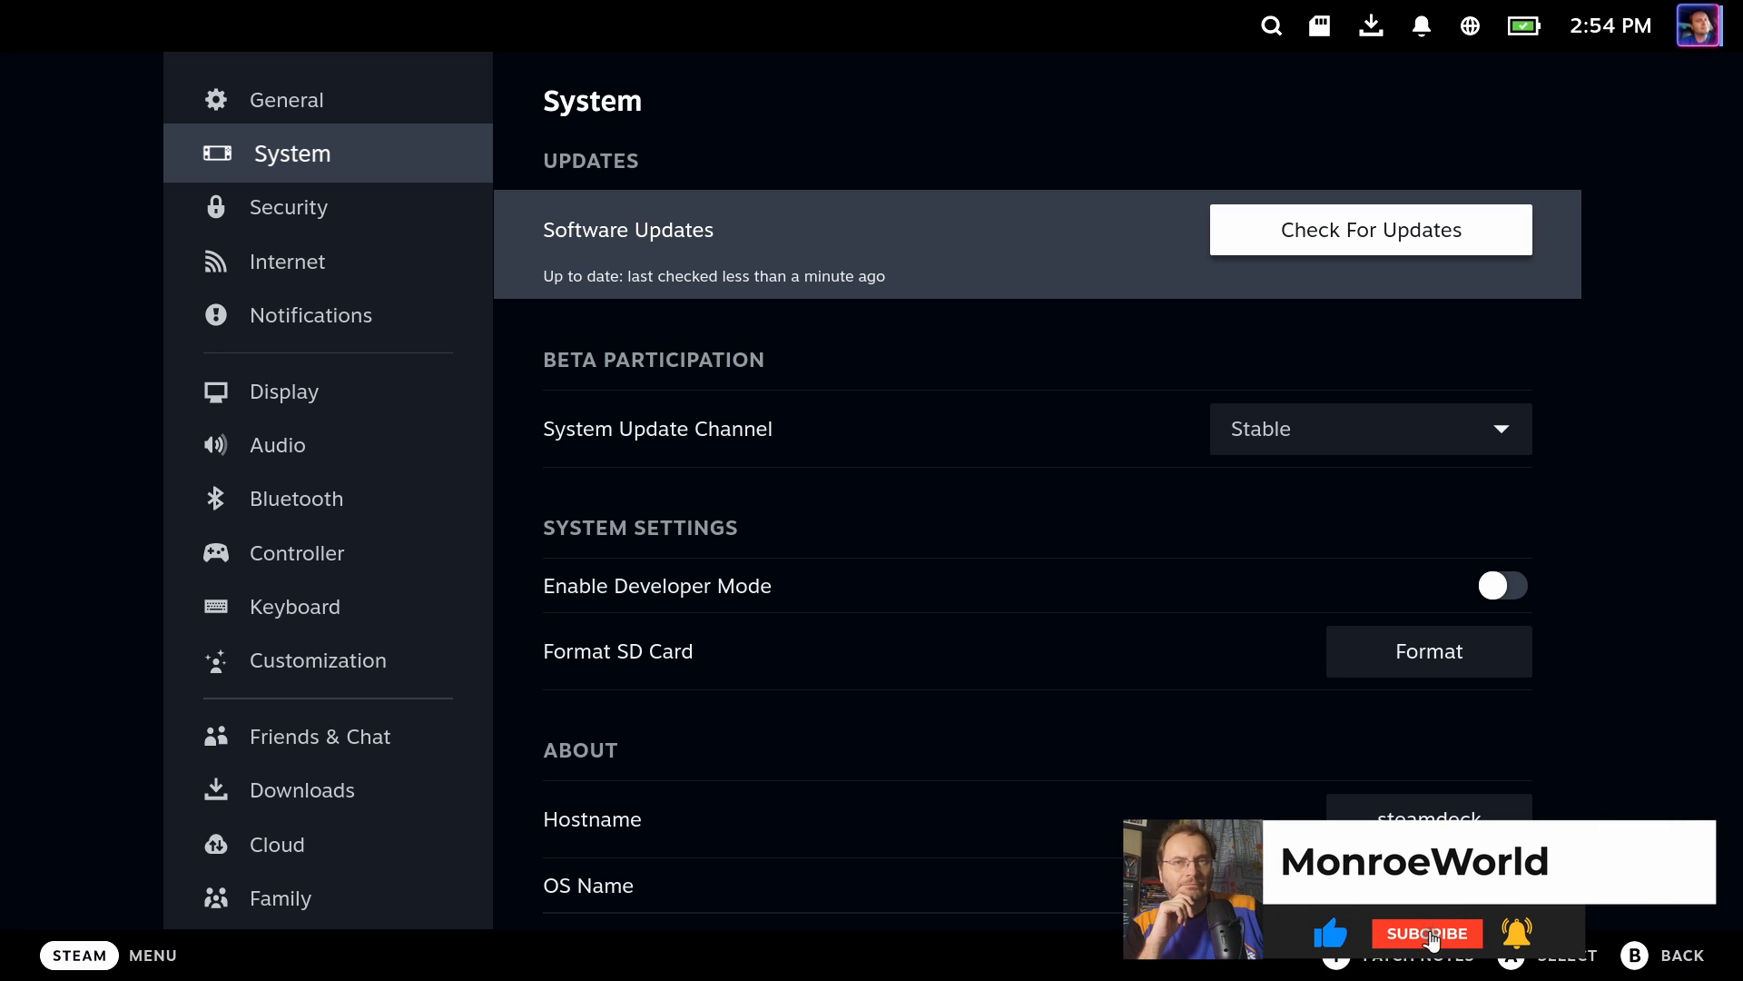
left_click(1427, 932)
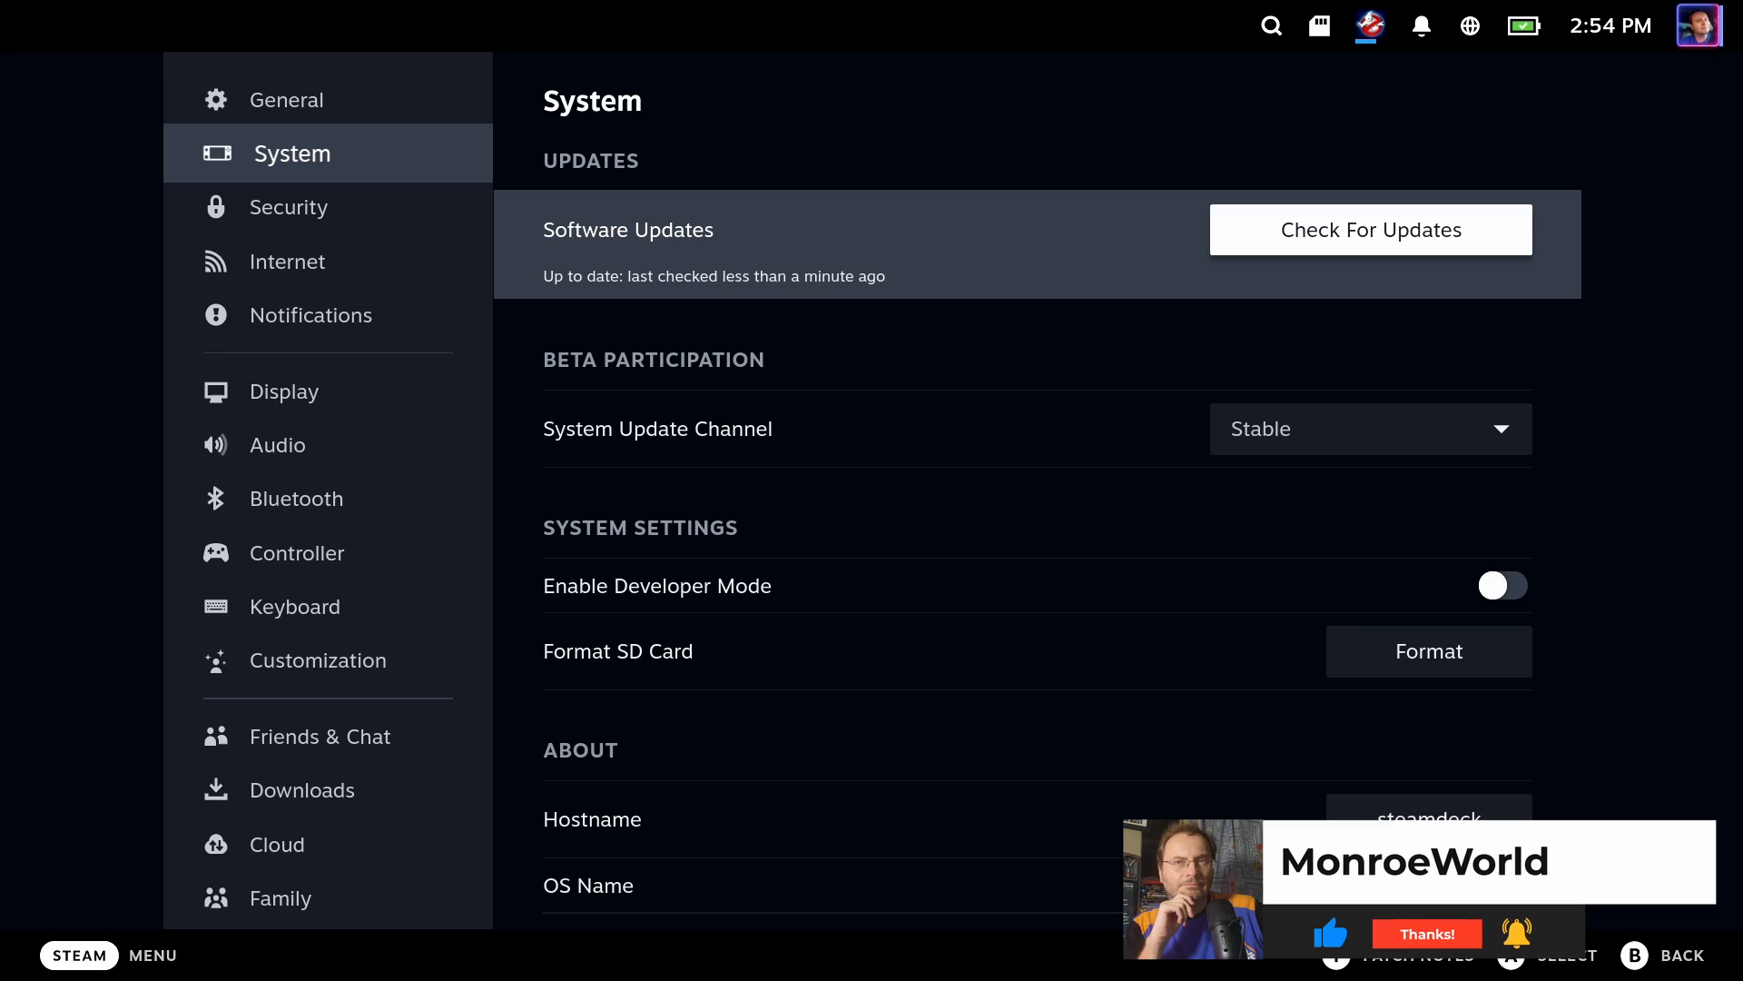